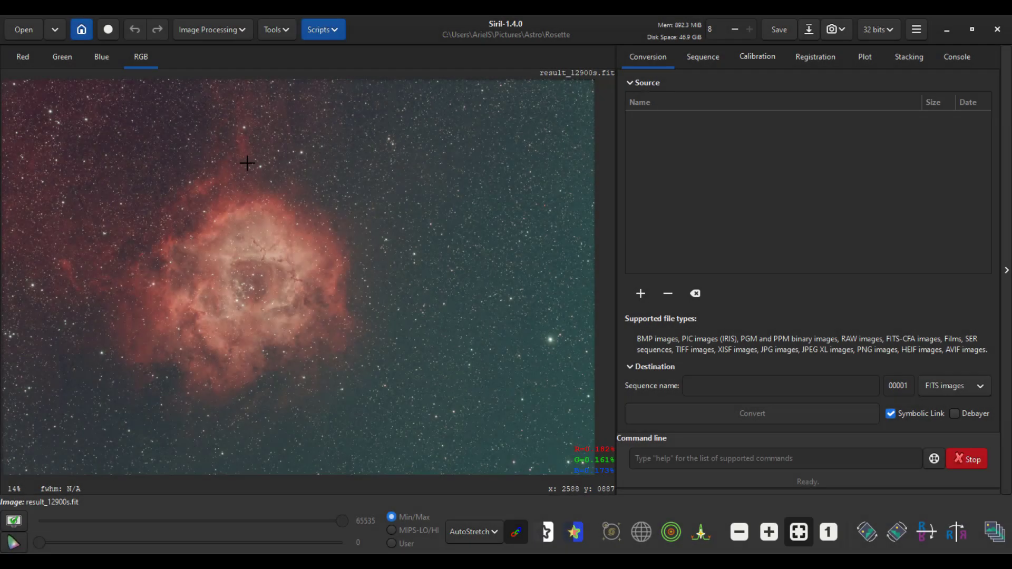
Run the GraXpert-AI.py script to extract the green-teal background gradient from the Rosette image
{"action": "left_click", "coordinate": [319, 29]}
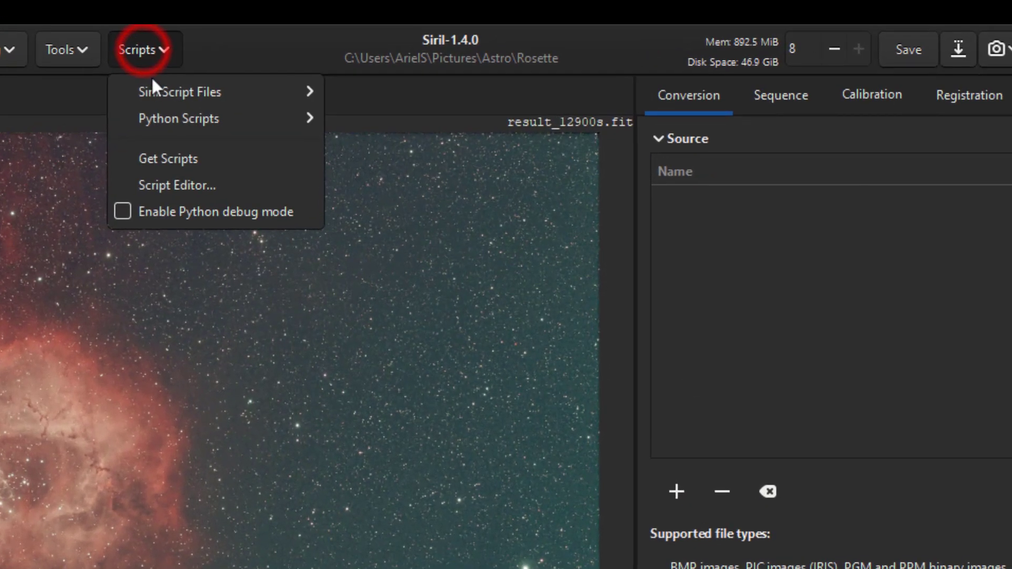
{"action": "mouse_move", "coordinate": [180, 118]}
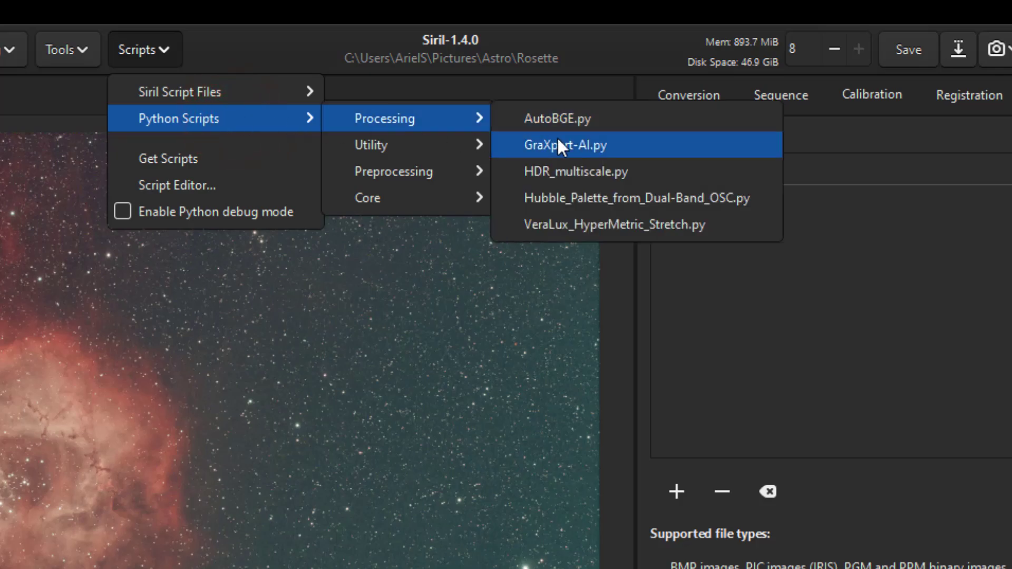
{"action": "left_click", "coordinate": [565, 144]}
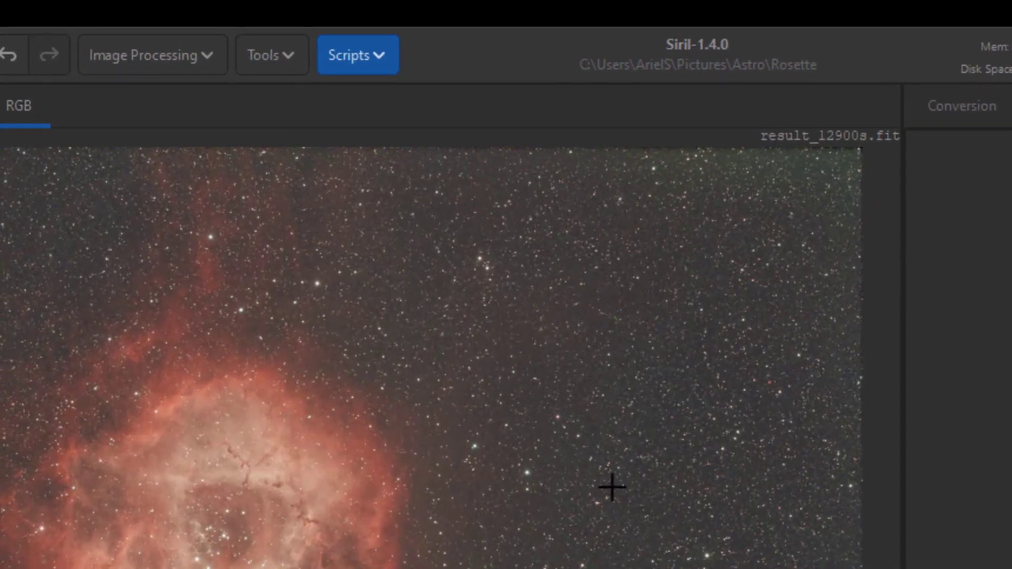
Bring up the Image Plate Solver from Tools > Astrometry
{"action": "left_click", "coordinate": [270, 55]}
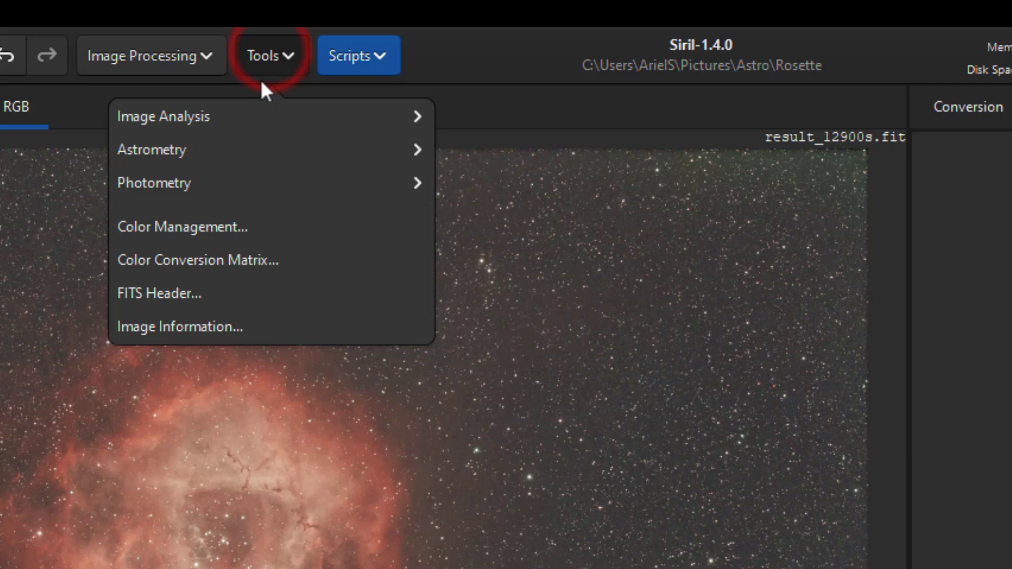
{"action": "left_click", "coordinate": [152, 148]}
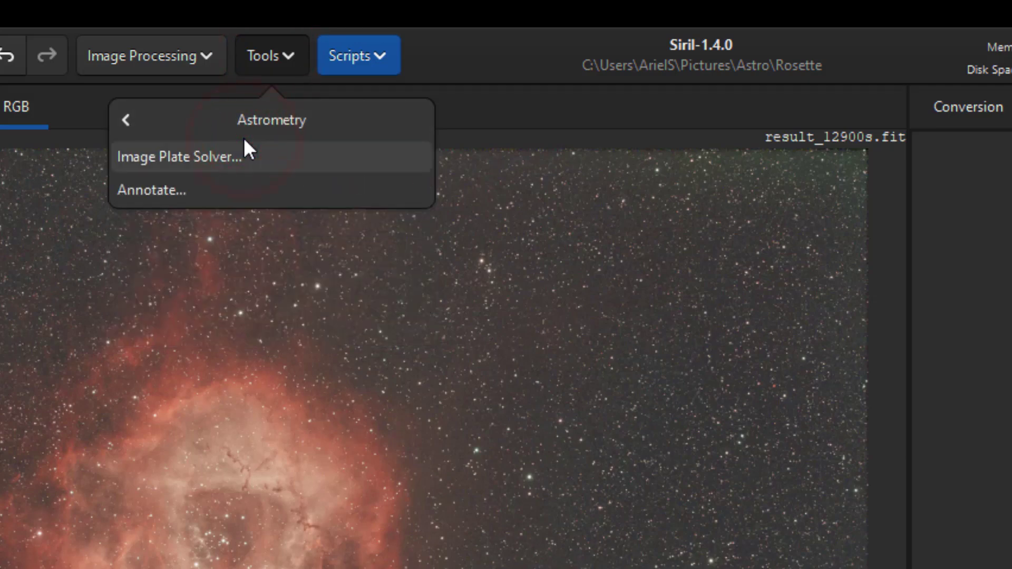
{"action": "left_click", "coordinate": [181, 156]}
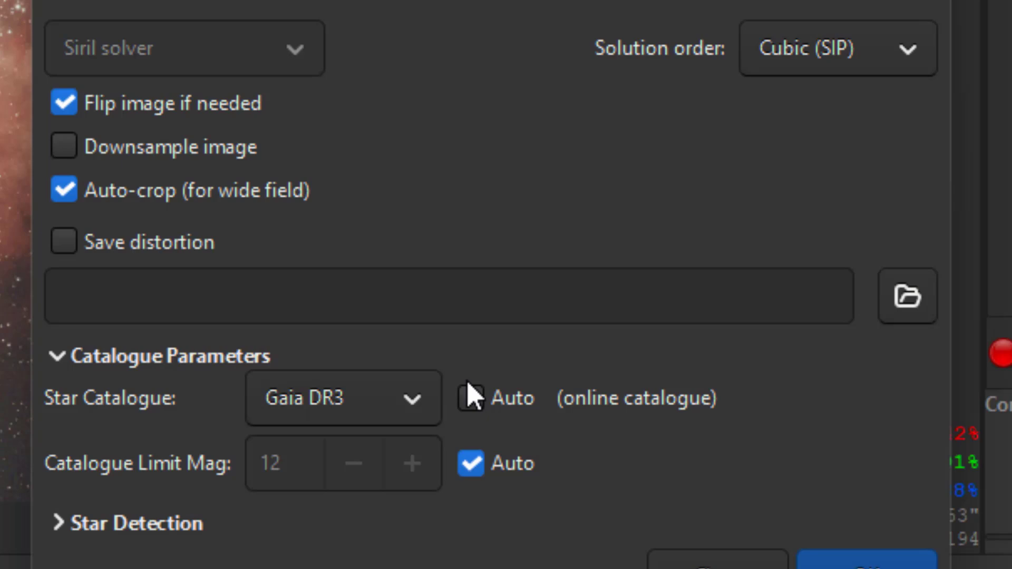
Attempt plate solving with Gaia DR3 (Auto off), dismiss the online-catalogue failure and close the solver
{"action": "left_click", "coordinate": [470, 397]}
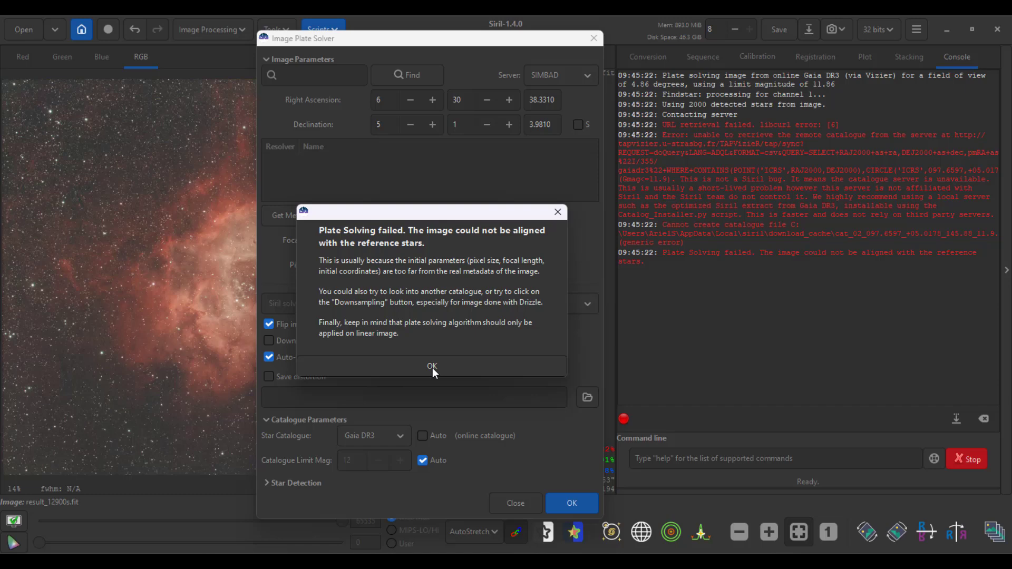
{"action": "left_click", "coordinate": [432, 366]}
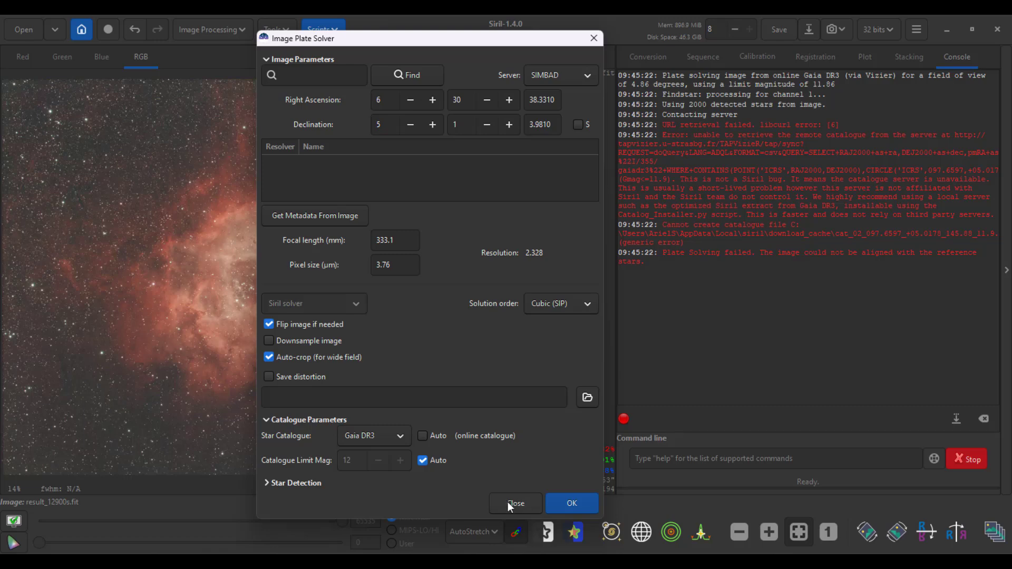
{"action": "left_click", "coordinate": [515, 502]}
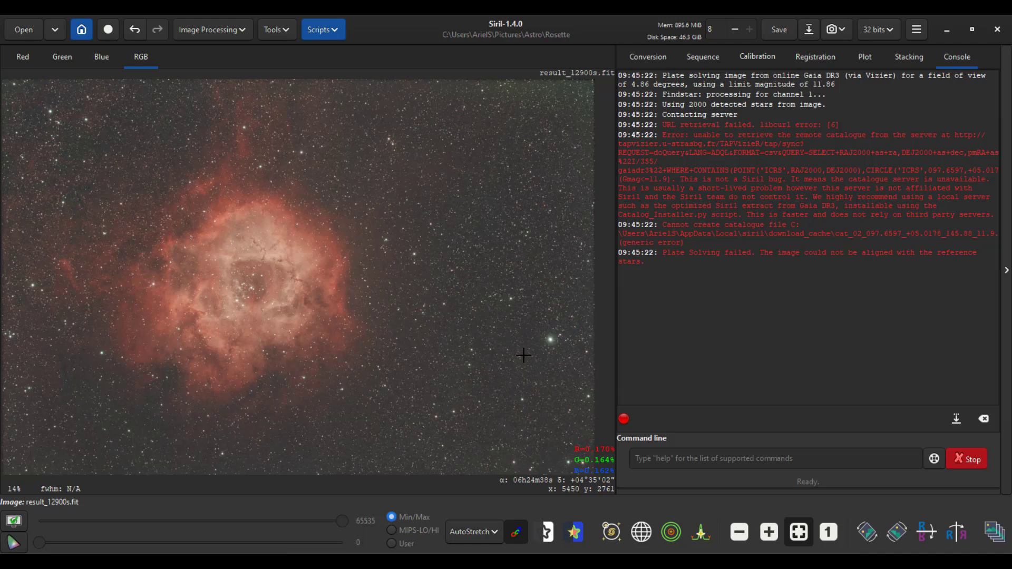
Launch Siril_Catalog_Installer.py from Scripts > Python Scripts > Core
{"action": "left_click", "coordinate": [321, 30]}
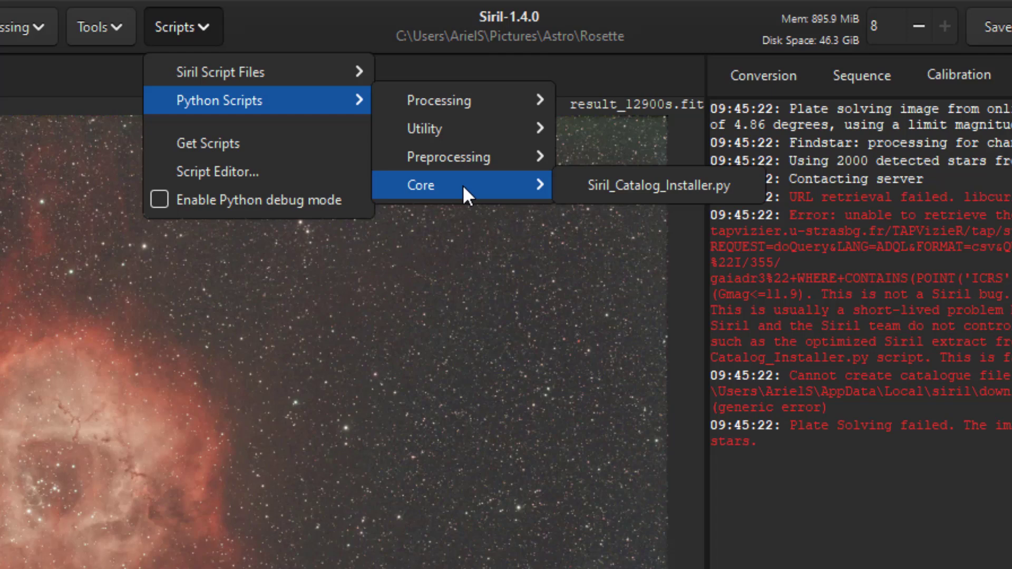
{"action": "mouse_move", "coordinate": [657, 185]}
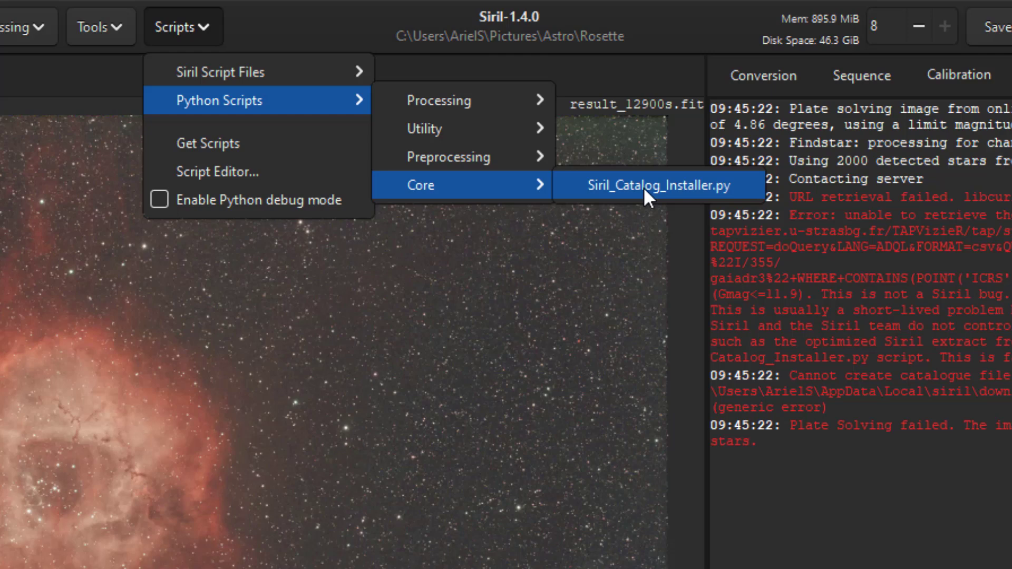
{"action": "left_click", "coordinate": [657, 185]}
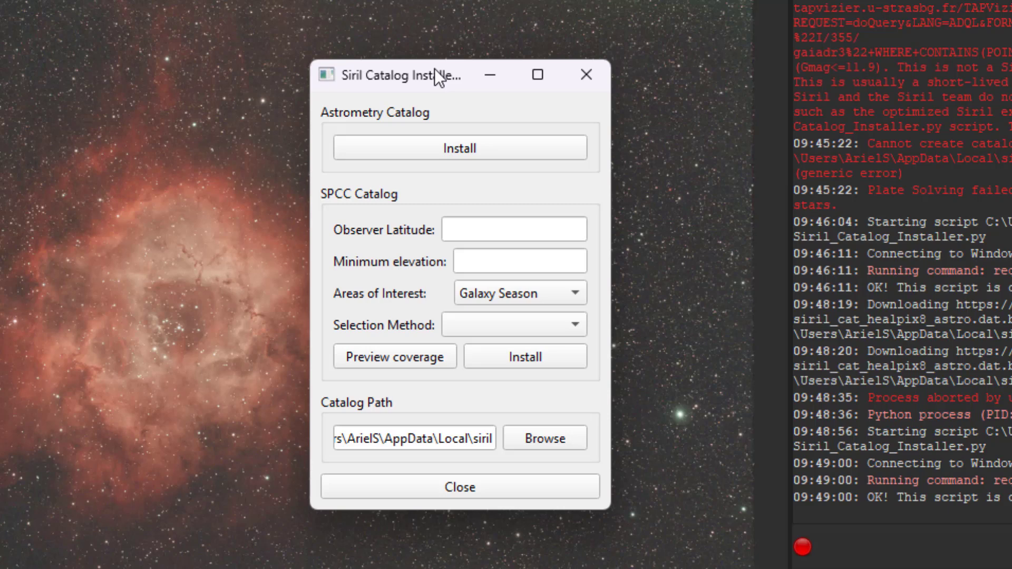
{"action": "mouse_move", "coordinate": [386, 121]}
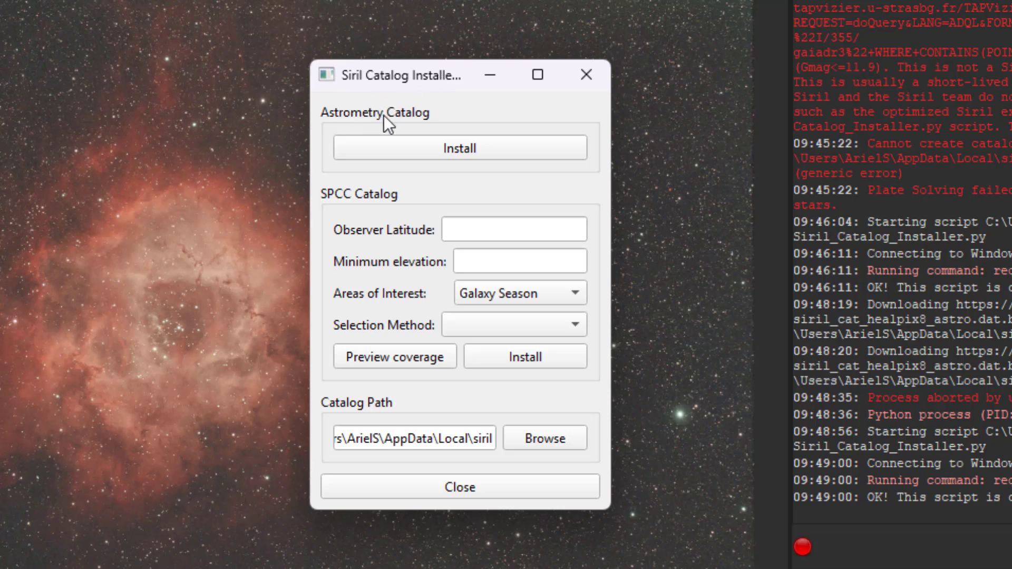
{"action": "mouse_move", "coordinate": [394, 134]}
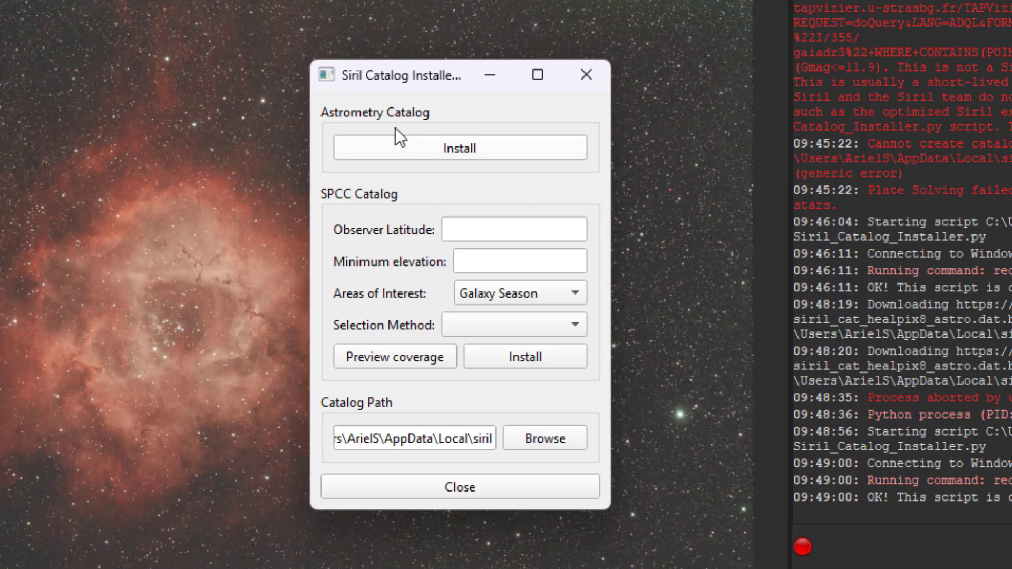
{"action": "left_click", "coordinate": [460, 148]}
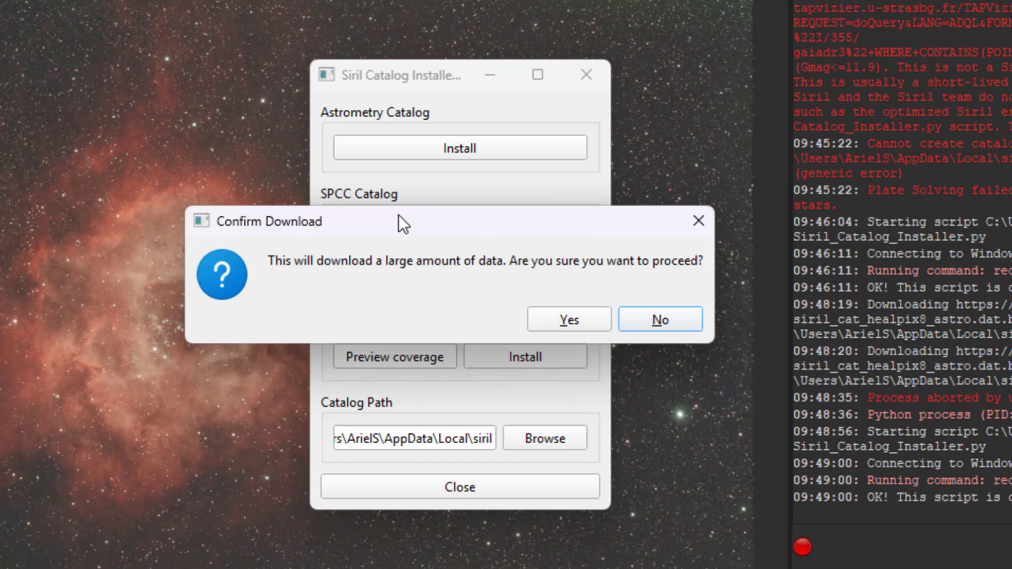
{"action": "mouse_move", "coordinate": [467, 289]}
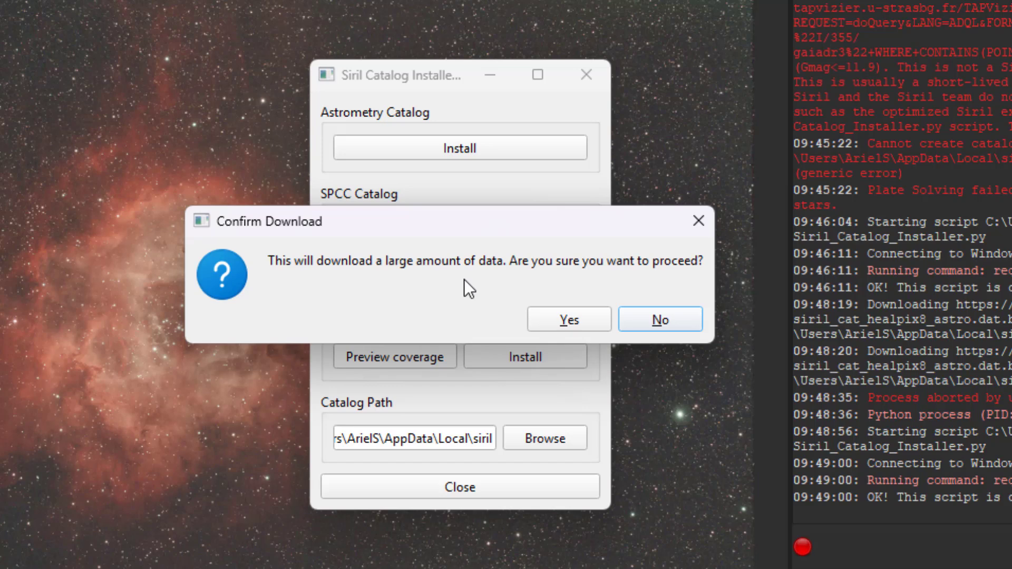
{"action": "mouse_move", "coordinate": [571, 291]}
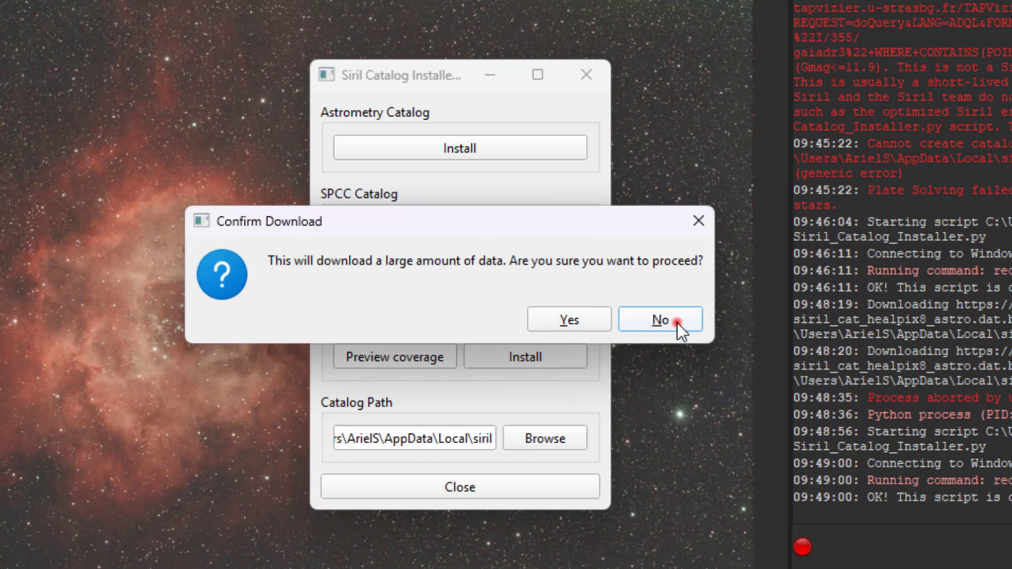
{"action": "left_click", "coordinate": [660, 319]}
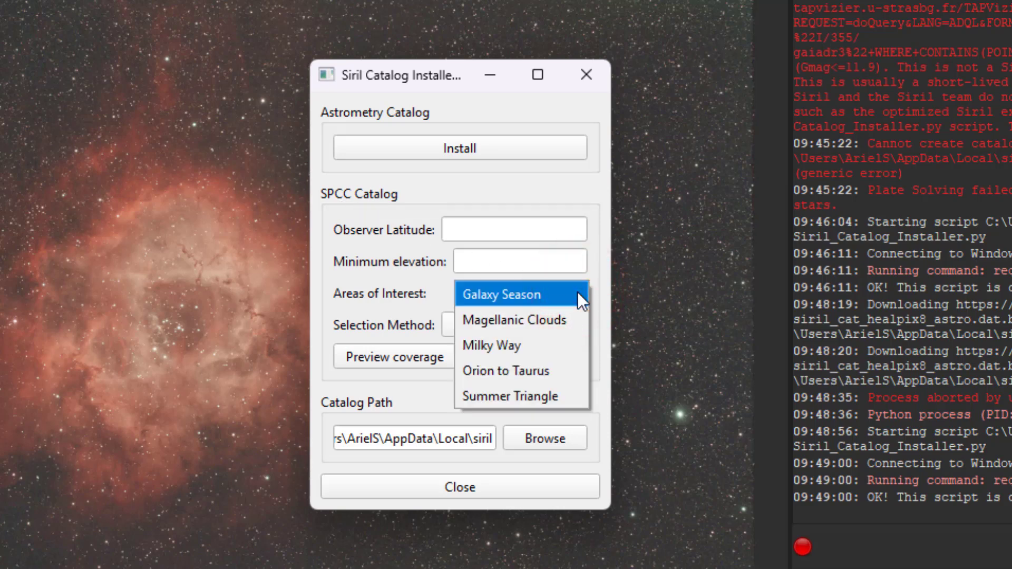
{"action": "mouse_move", "coordinate": [599, 303]}
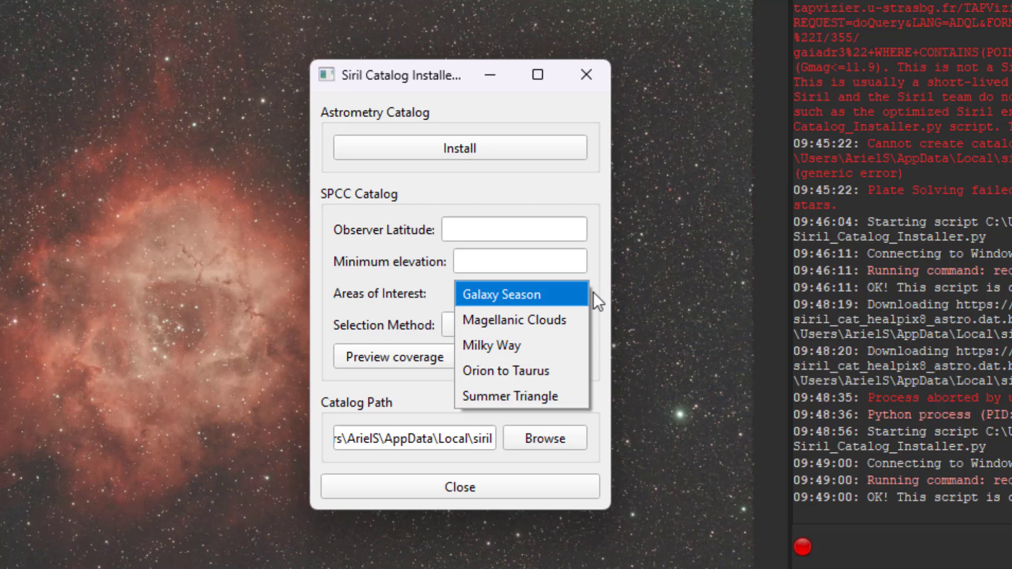
Keep Galaxy Season, set SPCC selection method to All, start the install and decline the large download
{"action": "left_click", "coordinate": [499, 294]}
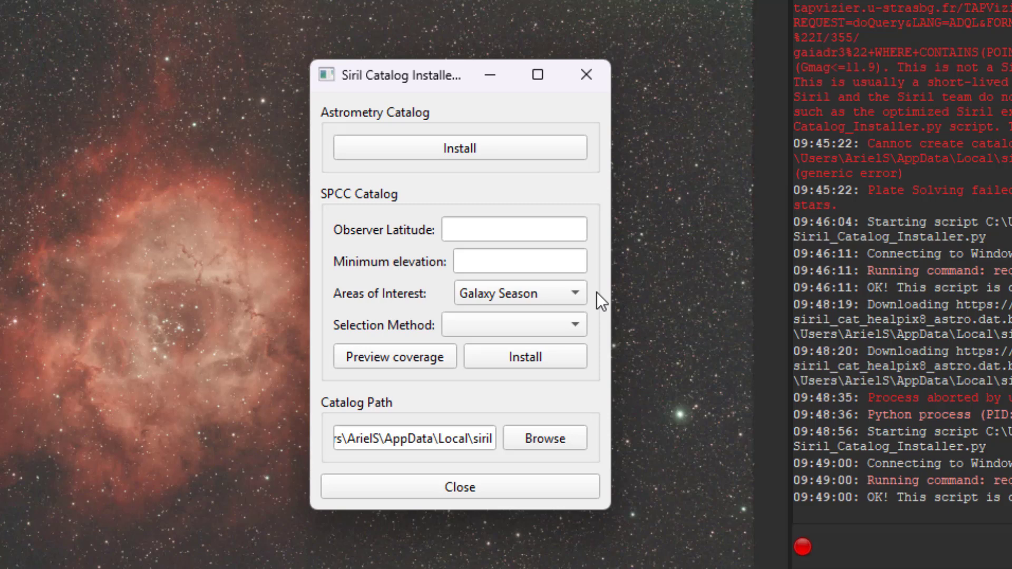
{"action": "mouse_move", "coordinate": [586, 324]}
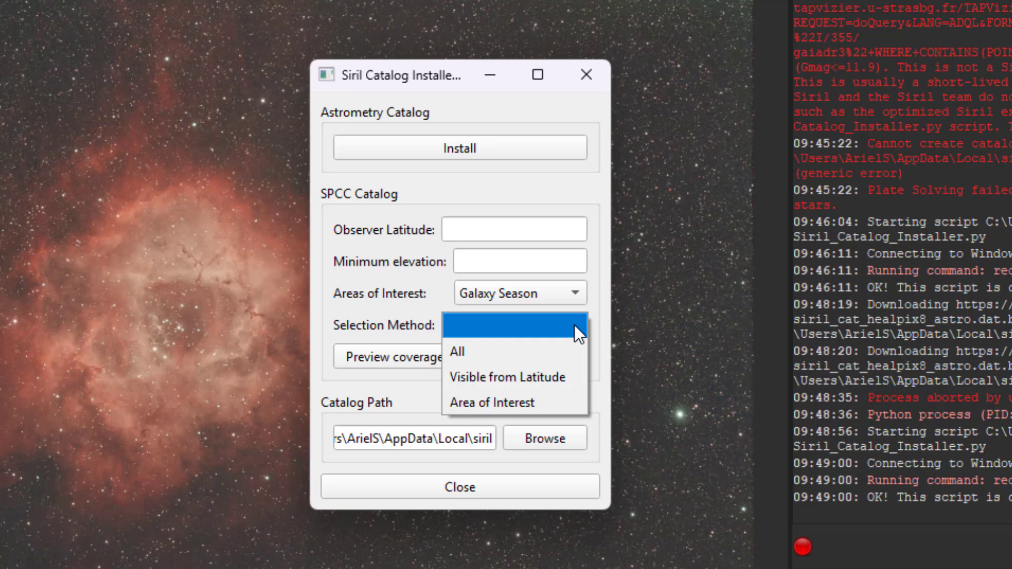
{"action": "left_click", "coordinate": [458, 352]}
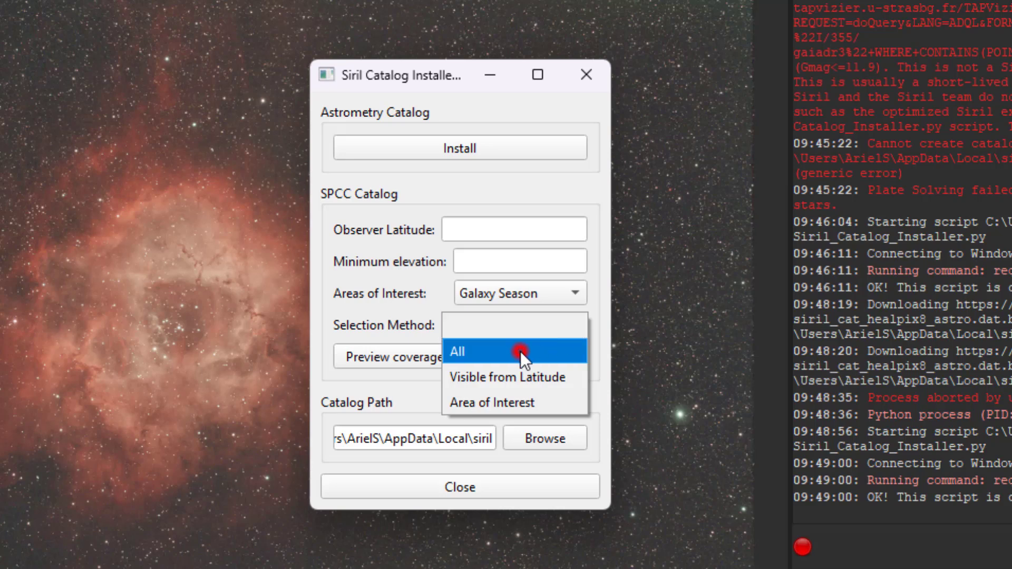
{"action": "left_click", "coordinate": [456, 351]}
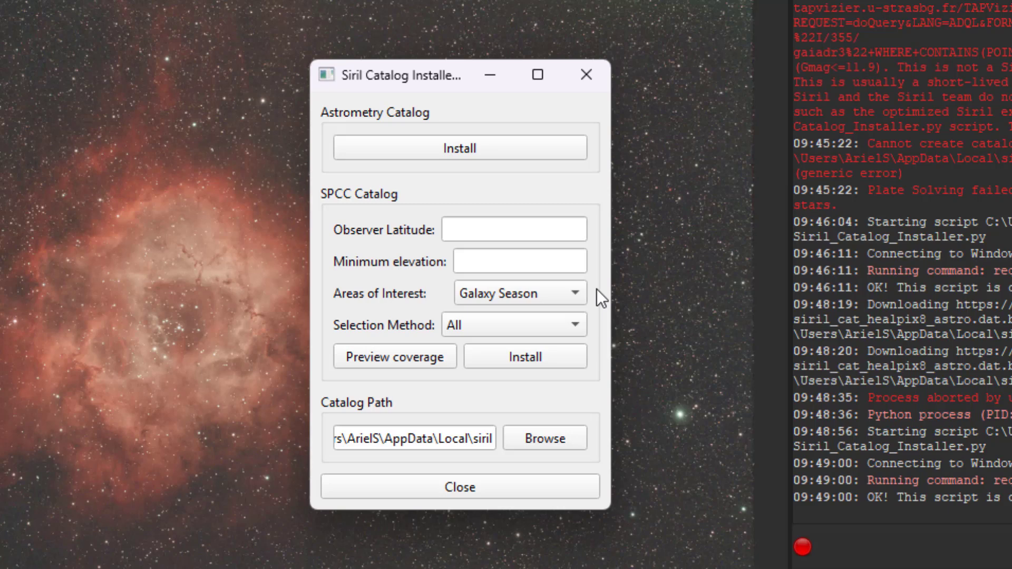
{"action": "left_click", "coordinate": [524, 356]}
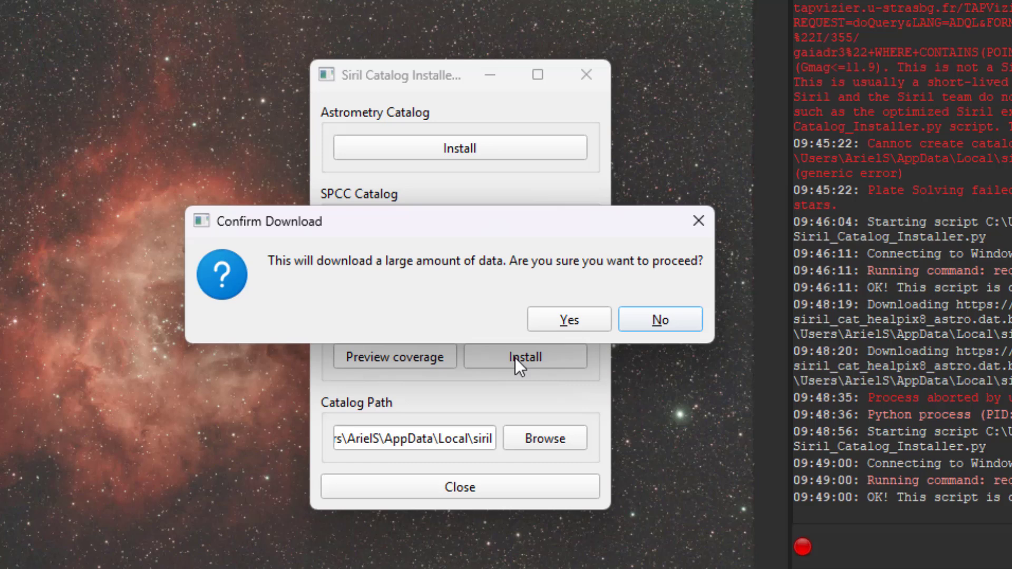
{"action": "mouse_move", "coordinate": [638, 291]}
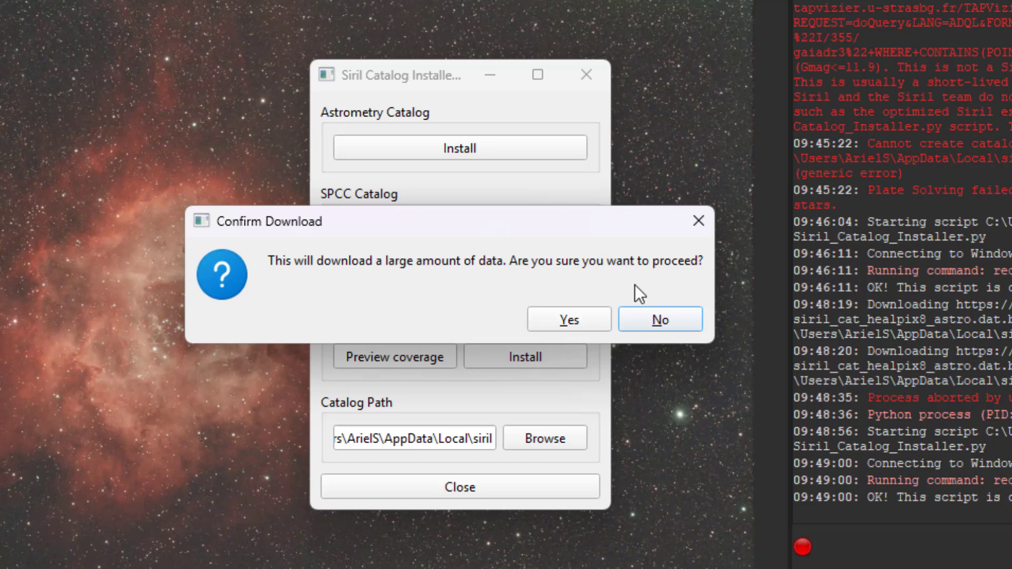
{"action": "left_click", "coordinate": [659, 318]}
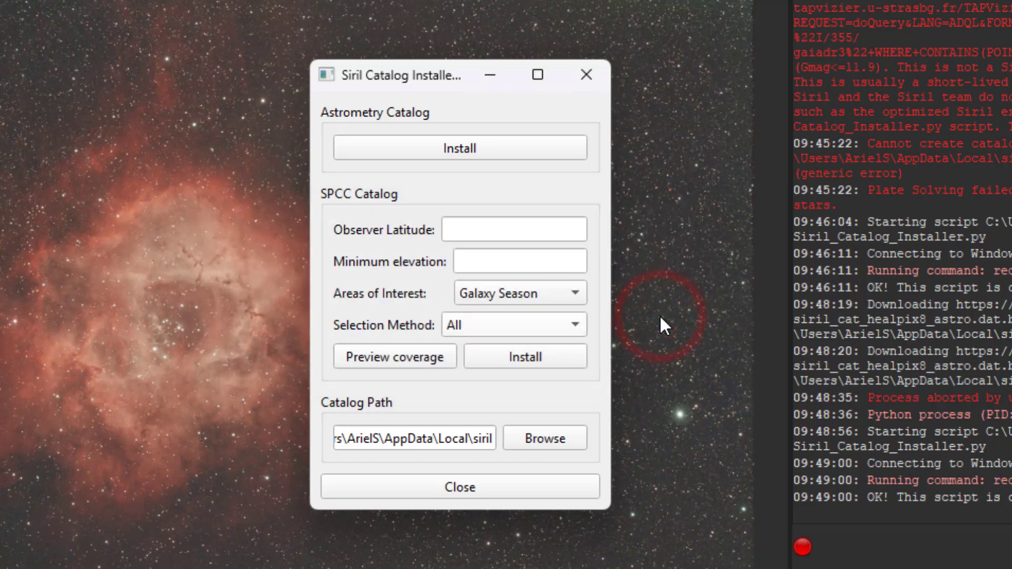
{"action": "mouse_move", "coordinate": [359, 412]}
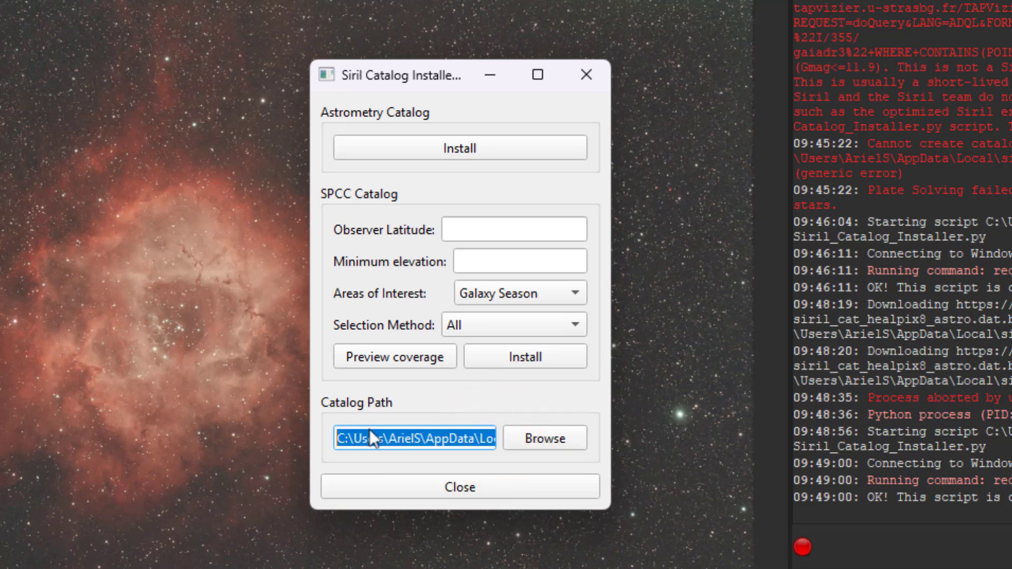
Set the catalogue install path to the AppData\Local\siril folder and close the installer
{"action": "left_click", "coordinate": [544, 437]}
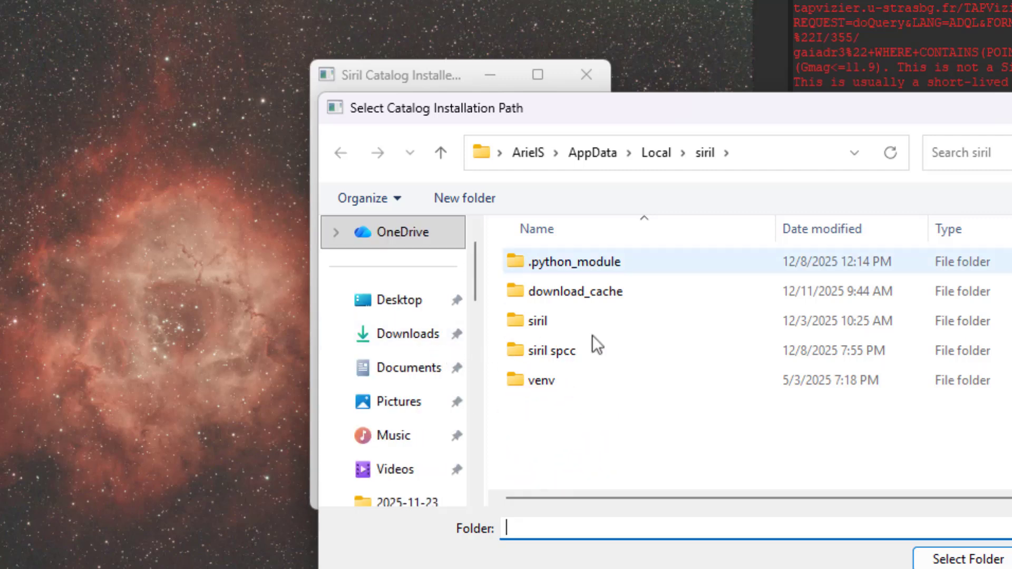
{"action": "mouse_move", "coordinate": [632, 340]}
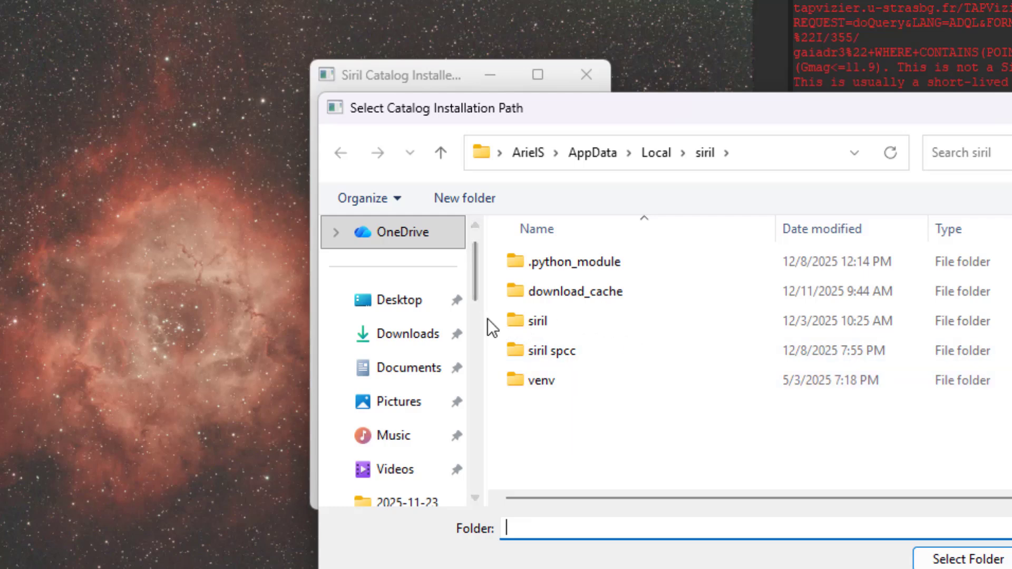
{"action": "left_click", "coordinate": [550, 350]}
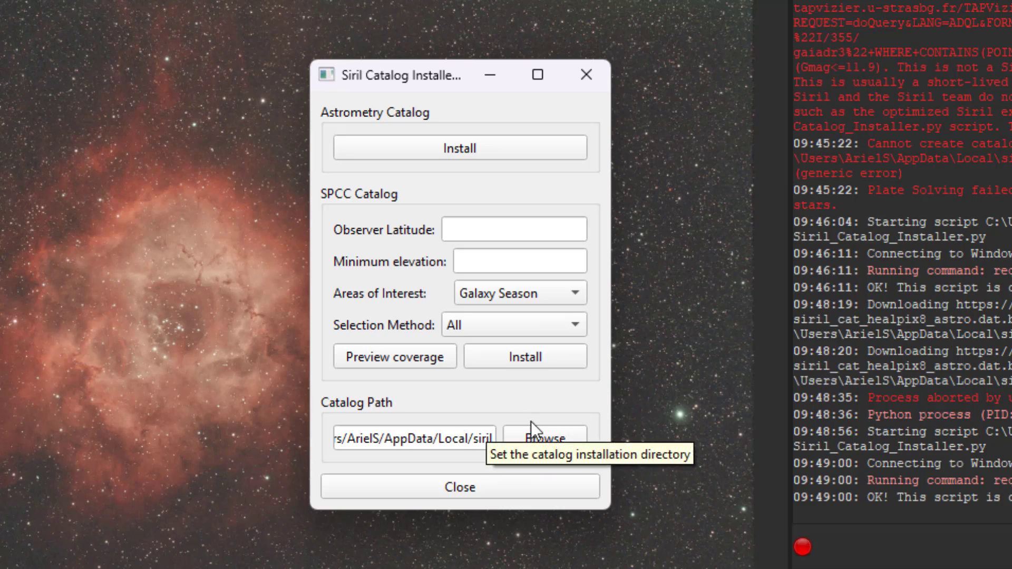
{"action": "mouse_move", "coordinate": [525, 343]}
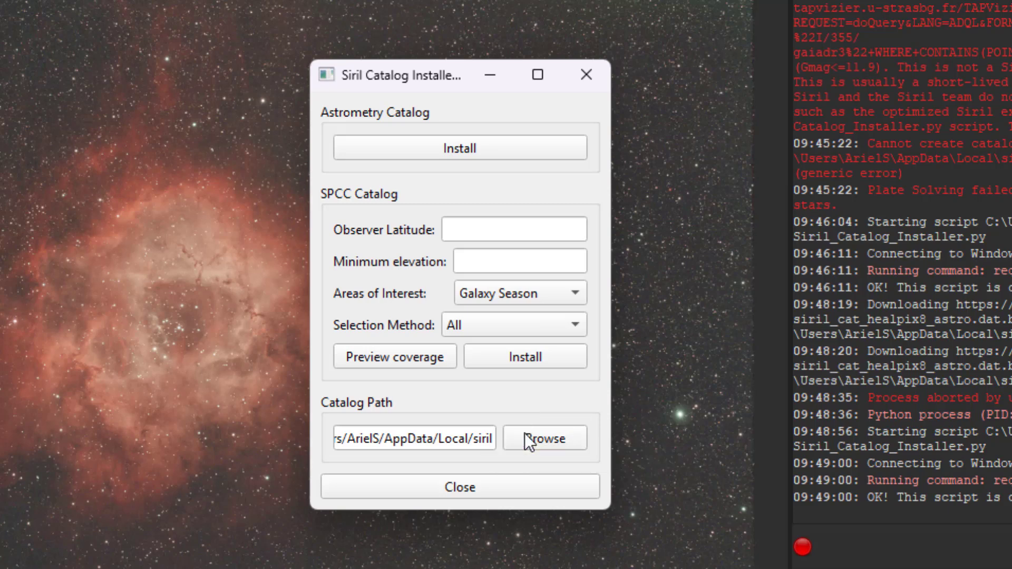
{"action": "mouse_move", "coordinate": [459, 487]}
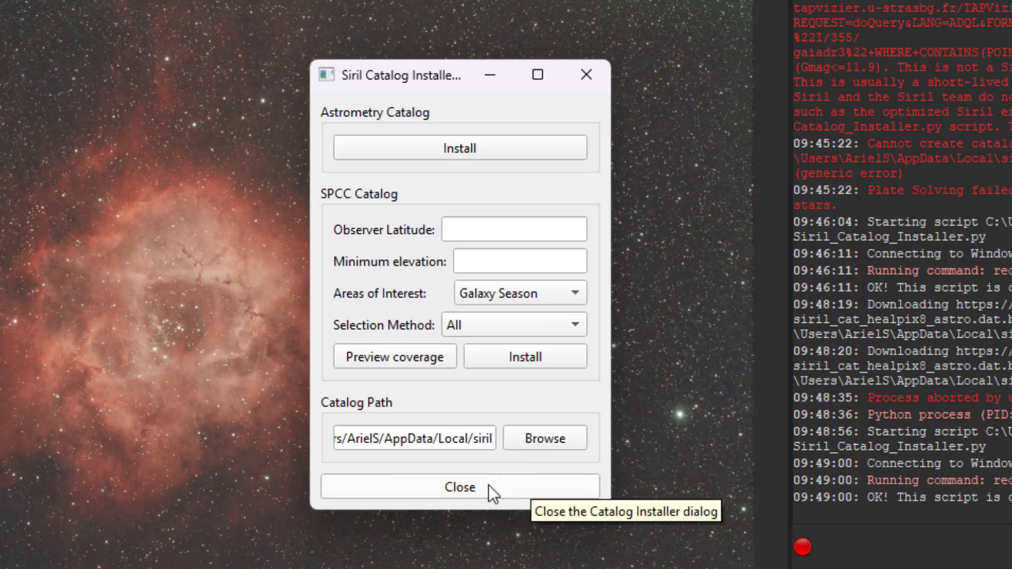
{"action": "mouse_move", "coordinate": [496, 405]}
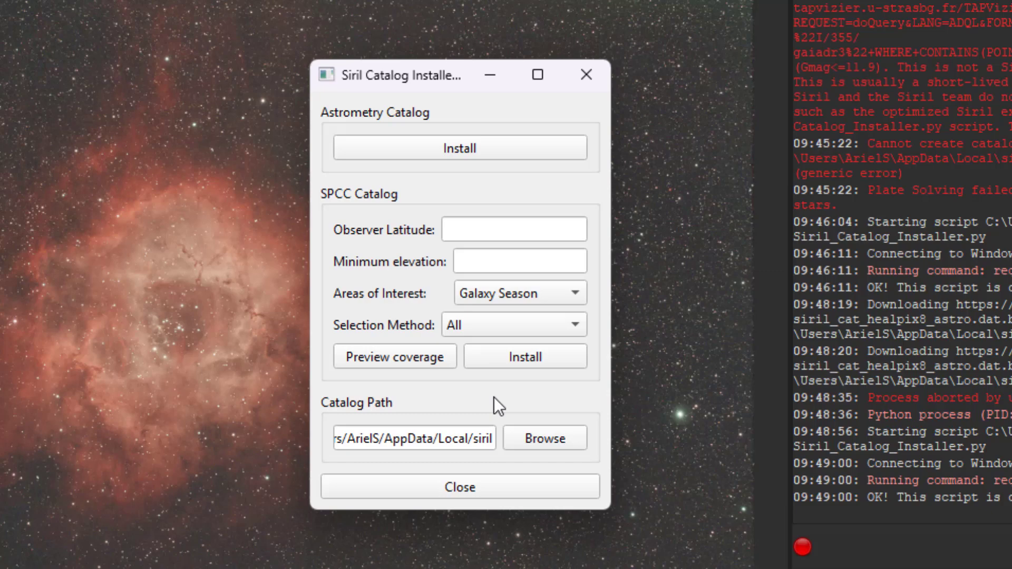
{"action": "left_click", "coordinate": [460, 487]}
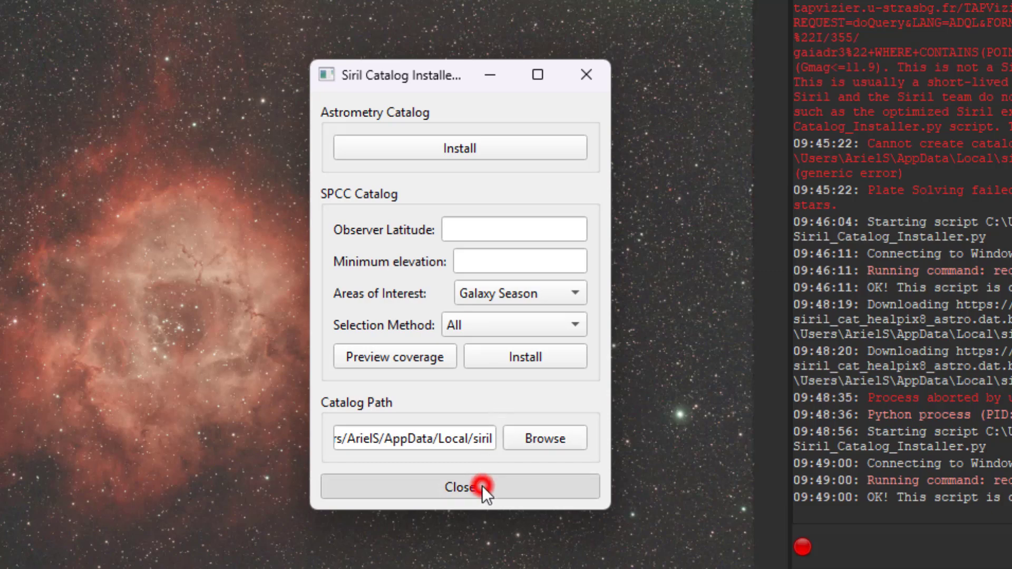
{"action": "left_click", "coordinate": [460, 487]}
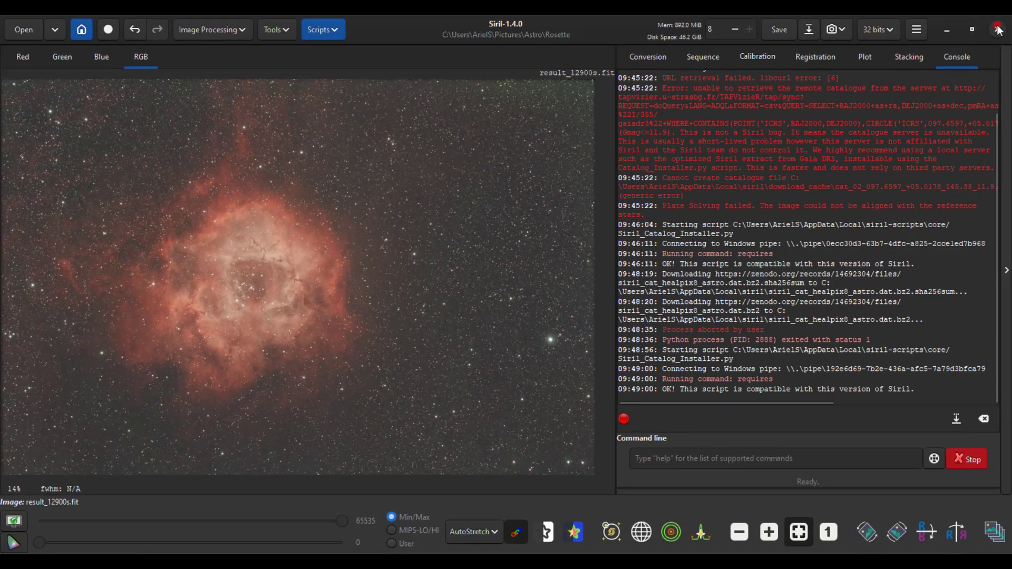
Restart Siril and bring up Preferences from the hamburger menu
{"action": "left_click", "coordinate": [997, 29]}
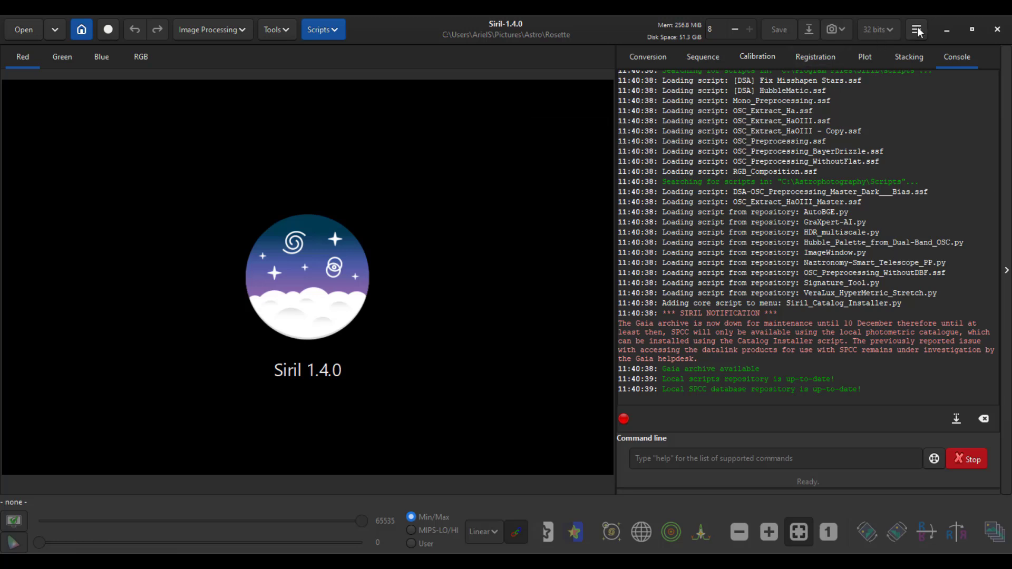
{"action": "left_click", "coordinate": [915, 29]}
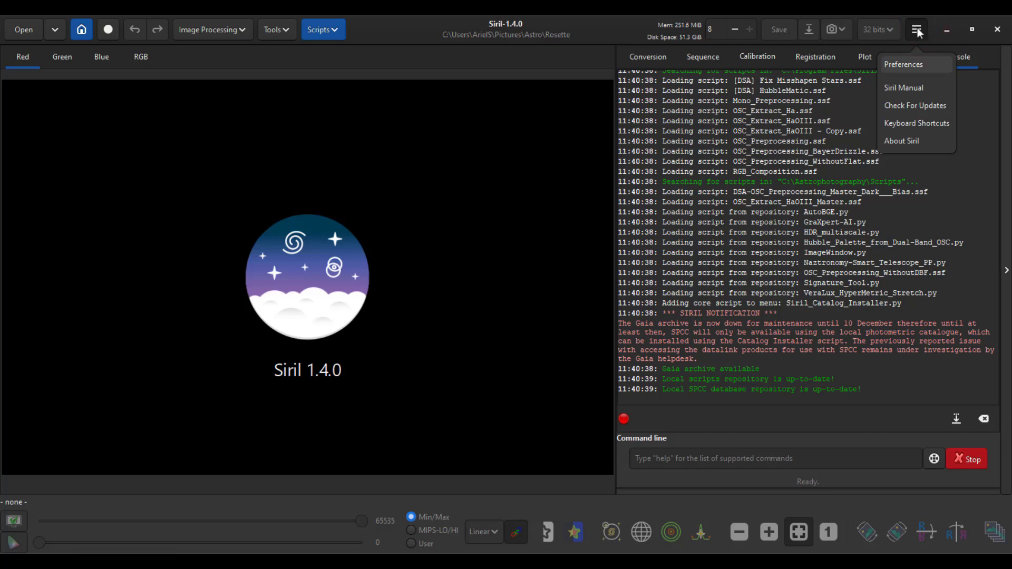
{"action": "left_click", "coordinate": [903, 64]}
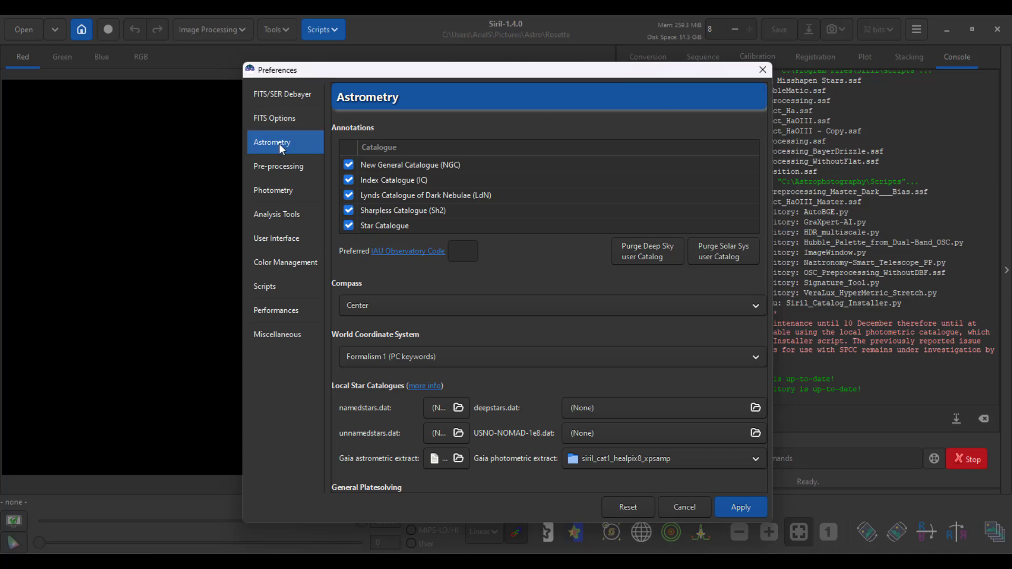
{"action": "mouse_move", "coordinate": [310, 157]}
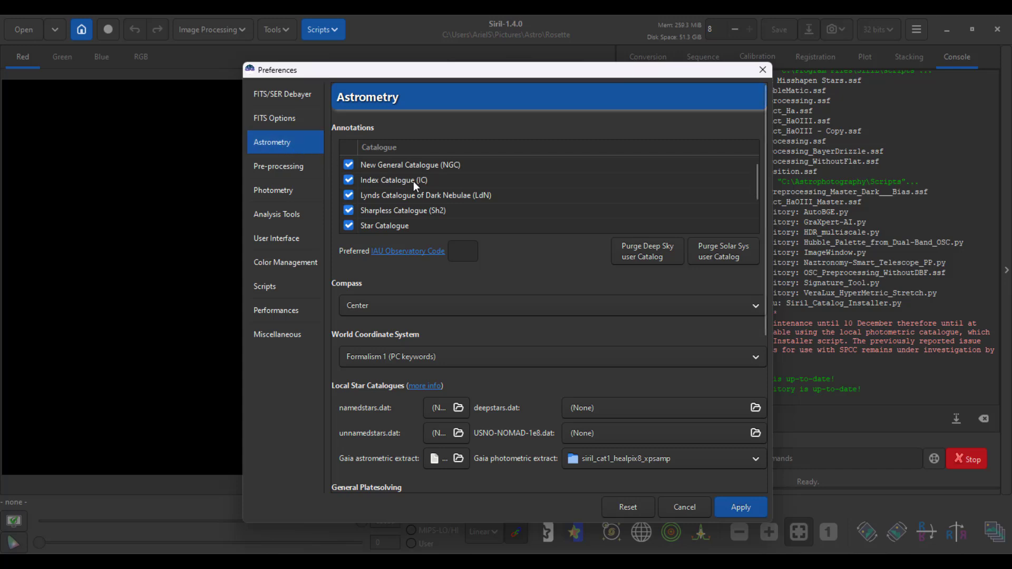
{"action": "mouse_move", "coordinate": [512, 297]}
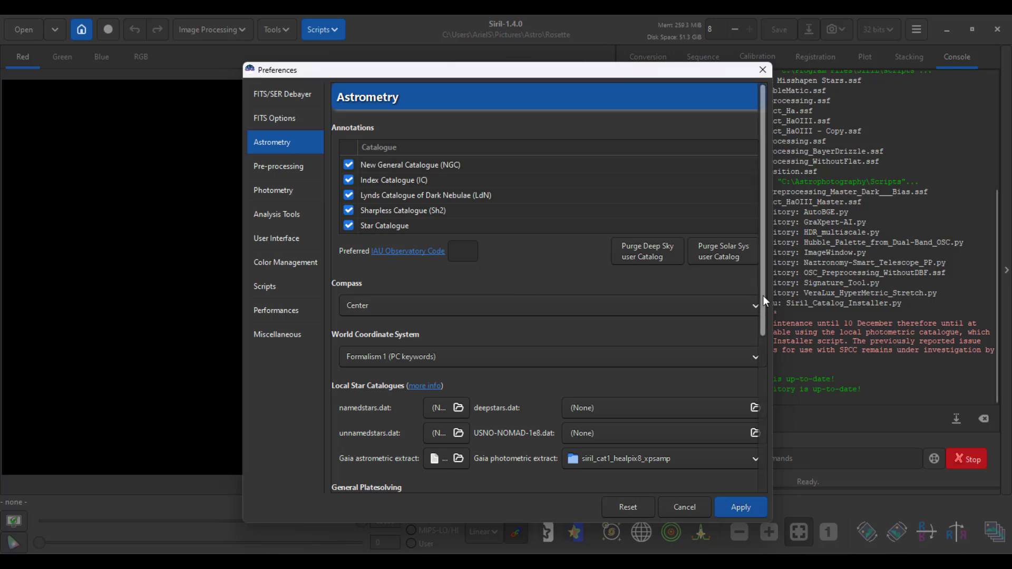
Scroll the Astrometry preferences to Local Star Catalogues showing the Gaia healpix8 xpsamp extract paths
{"action": "scroll", "scroll_direction": "down", "scroll_amount": 3}
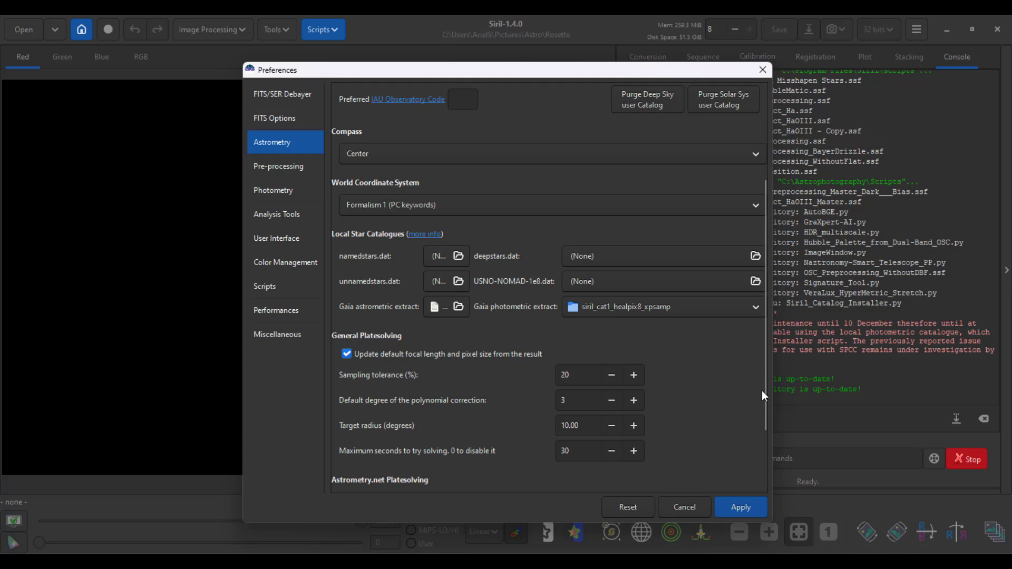
{"action": "mouse_move", "coordinate": [361, 304]}
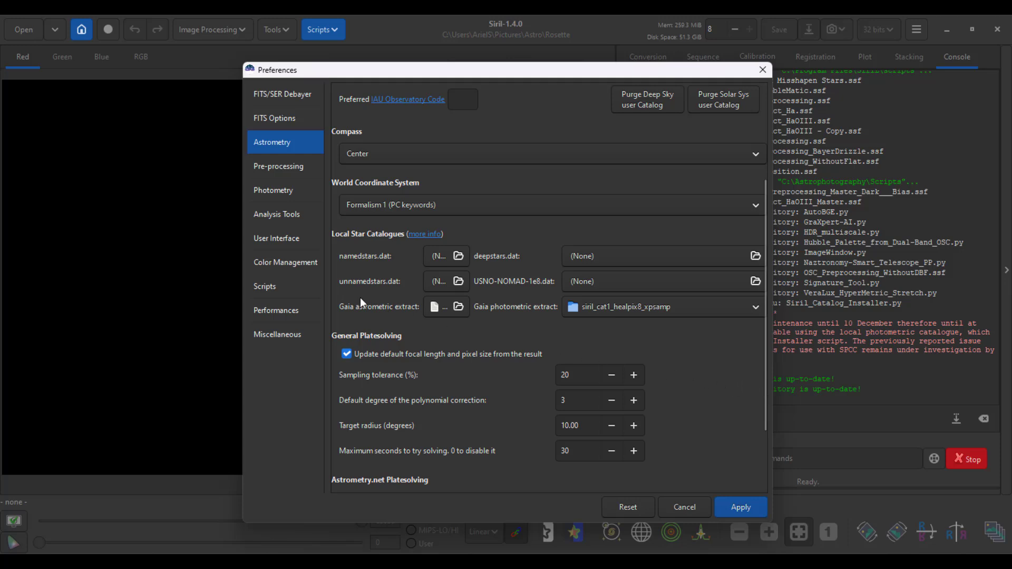
{"action": "mouse_move", "coordinate": [400, 312]}
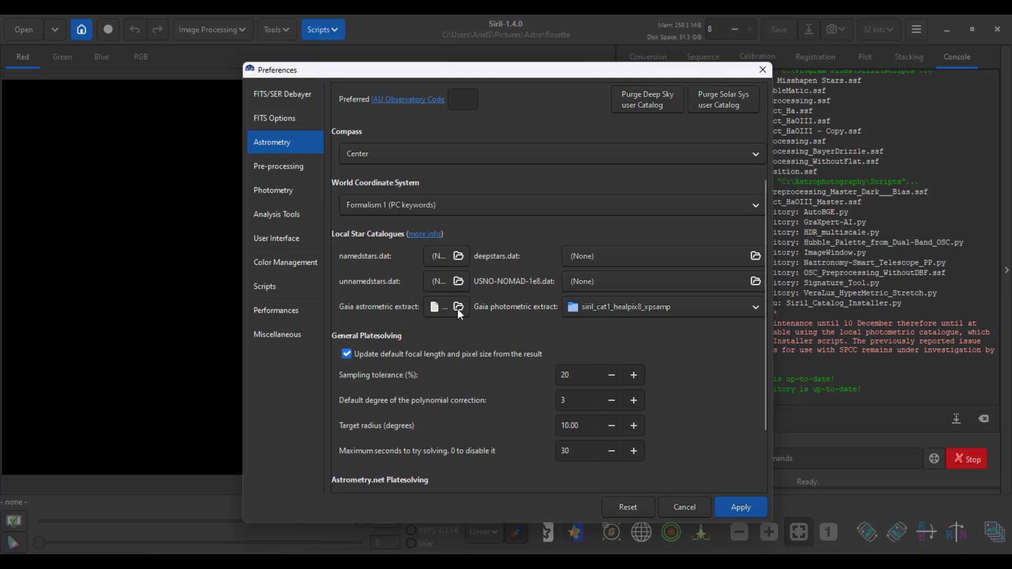
{"action": "mouse_move", "coordinate": [442, 306]}
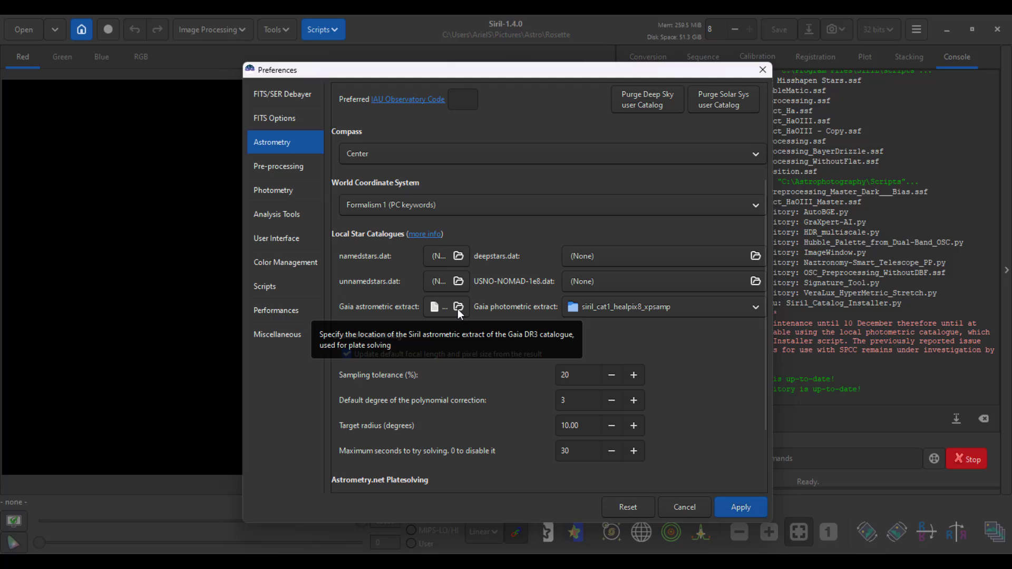
{"action": "mouse_move", "coordinate": [620, 316]}
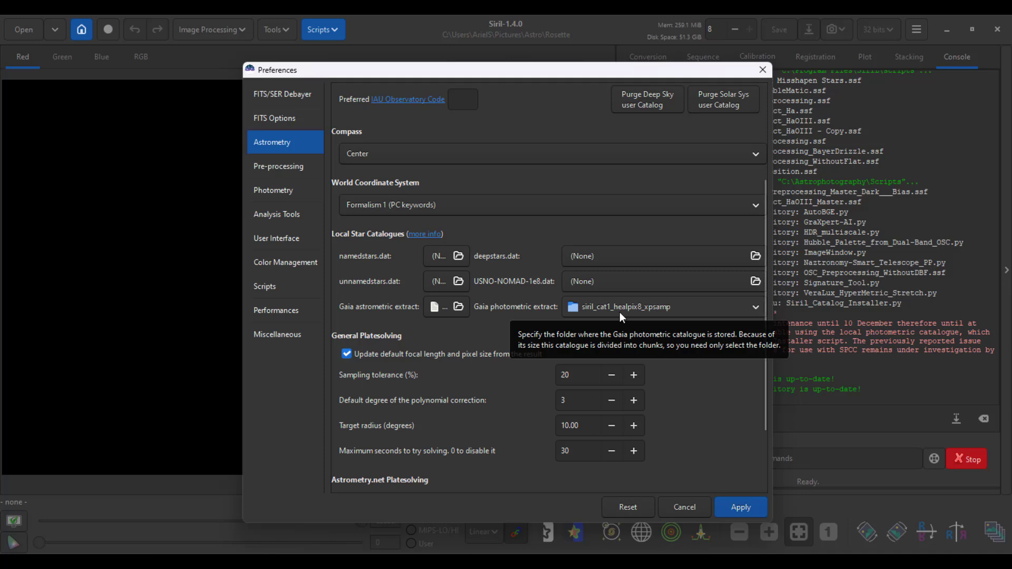
{"action": "scroll", "scroll_direction": "down", "scroll_amount": 3}
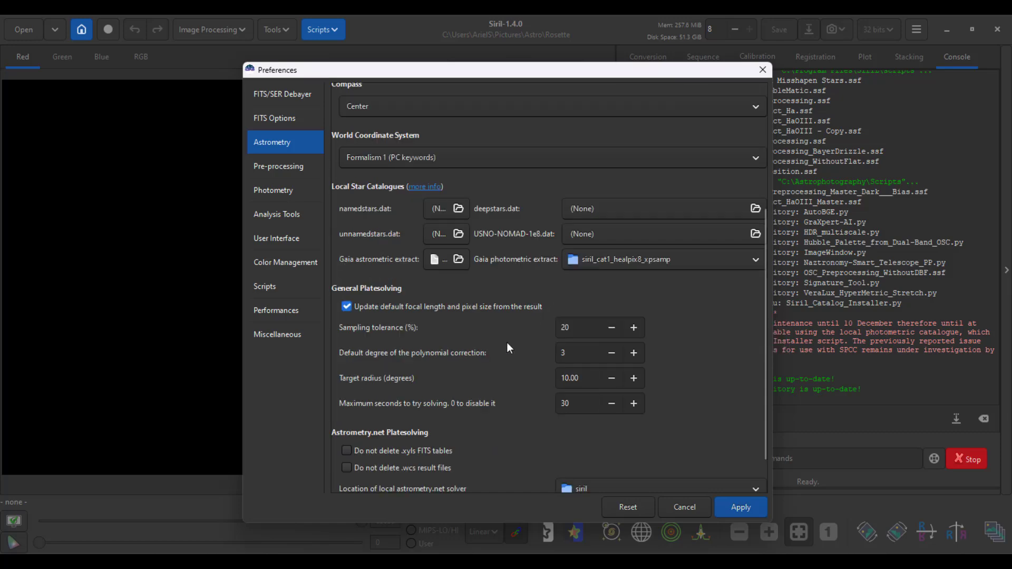
{"action": "scroll", "scroll_direction": "down", "scroll_amount": 3}
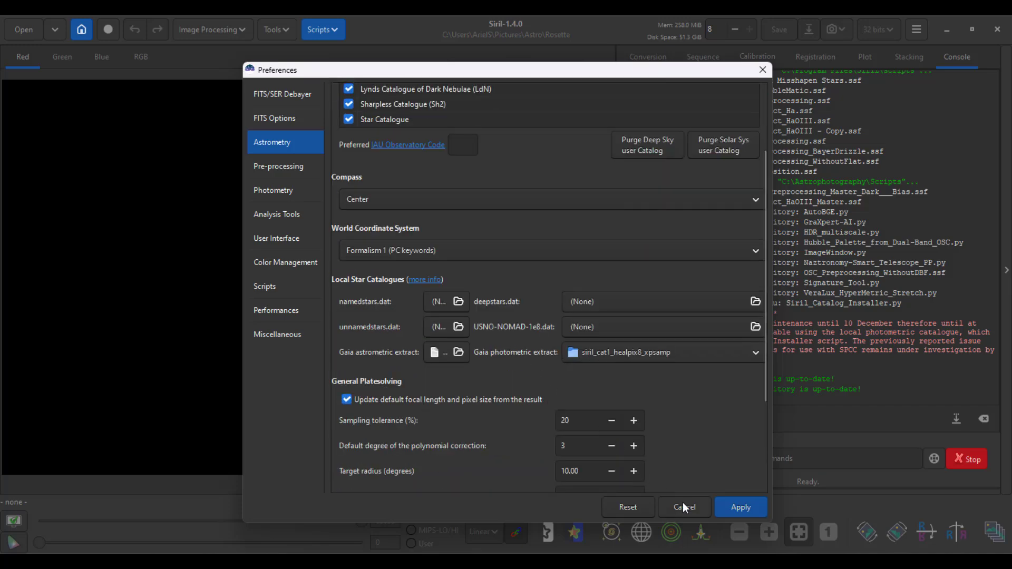
Dismiss Preferences and reload the result_12900s.fit Rosette image
{"action": "left_click", "coordinate": [684, 507]}
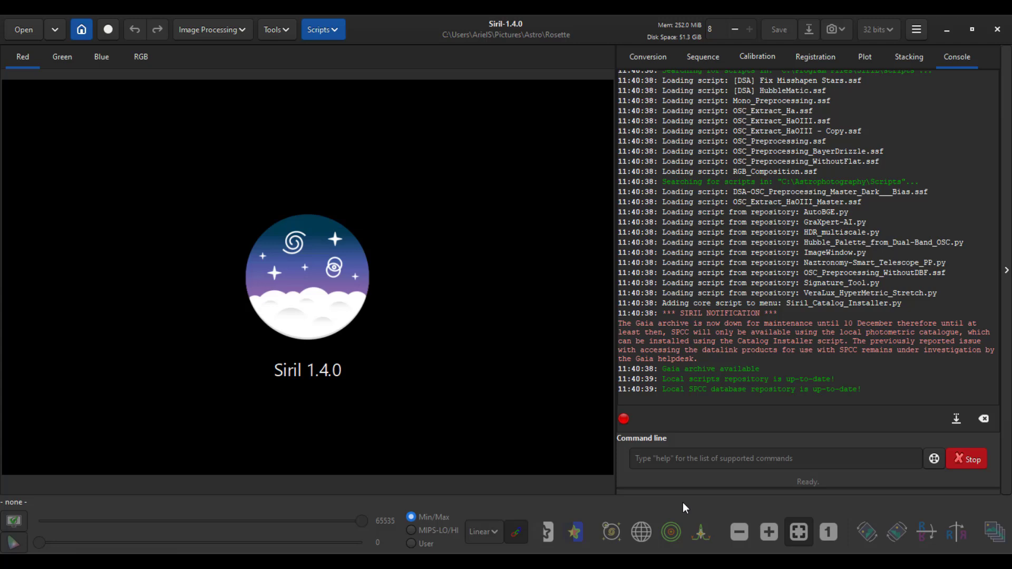
{"action": "left_click", "coordinate": [23, 30]}
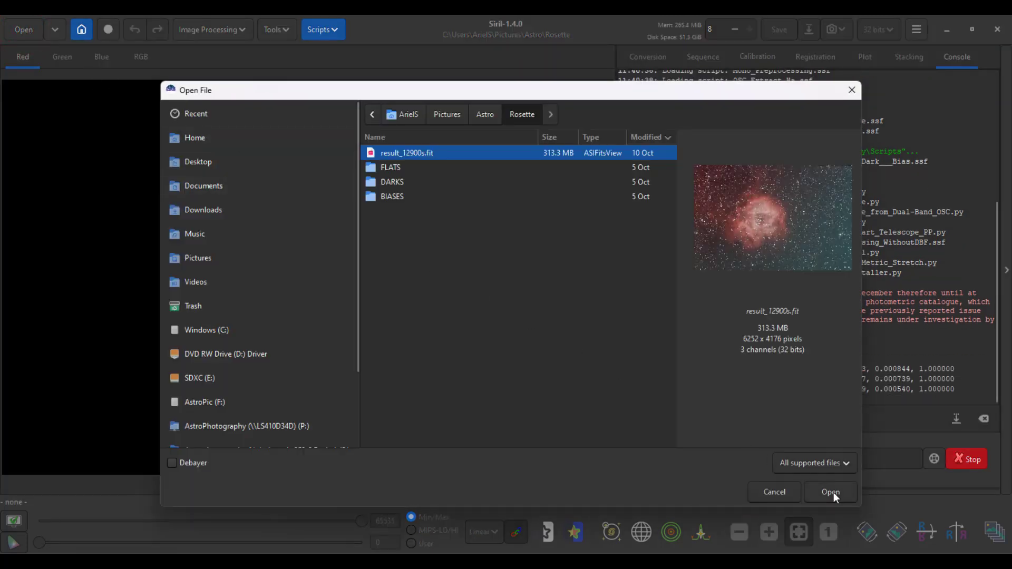
{"action": "left_click", "coordinate": [830, 492]}
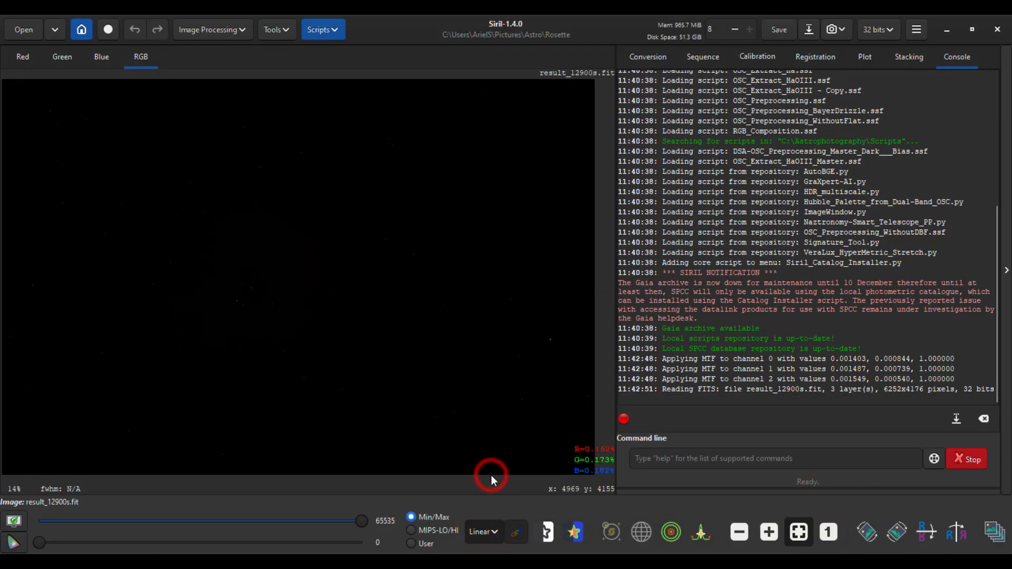
Autostretch the display so the nebula is visible and list the Python processing scripts
{"action": "left_click", "coordinate": [482, 531]}
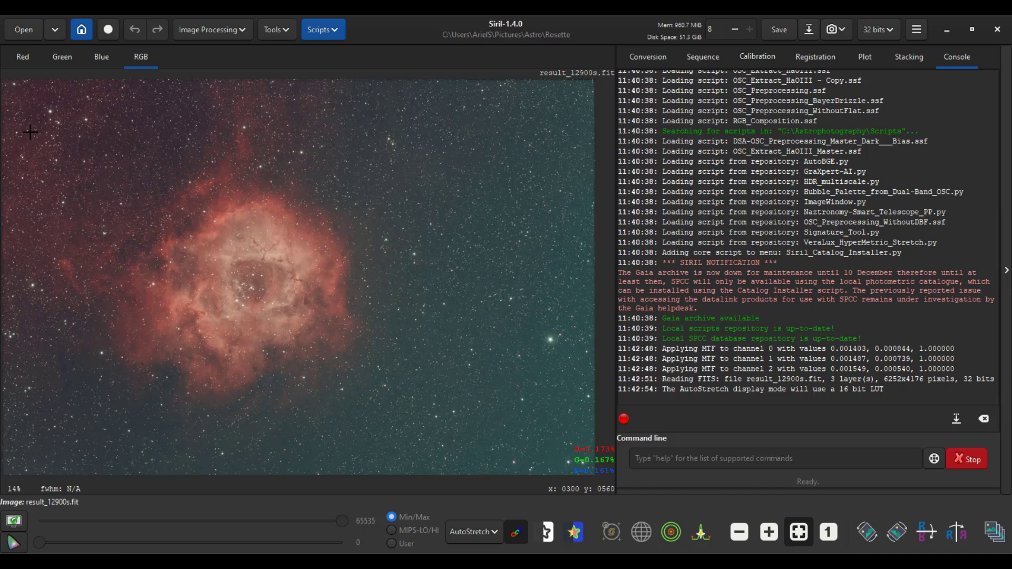
{"action": "right_click", "coordinate": [472, 369]}
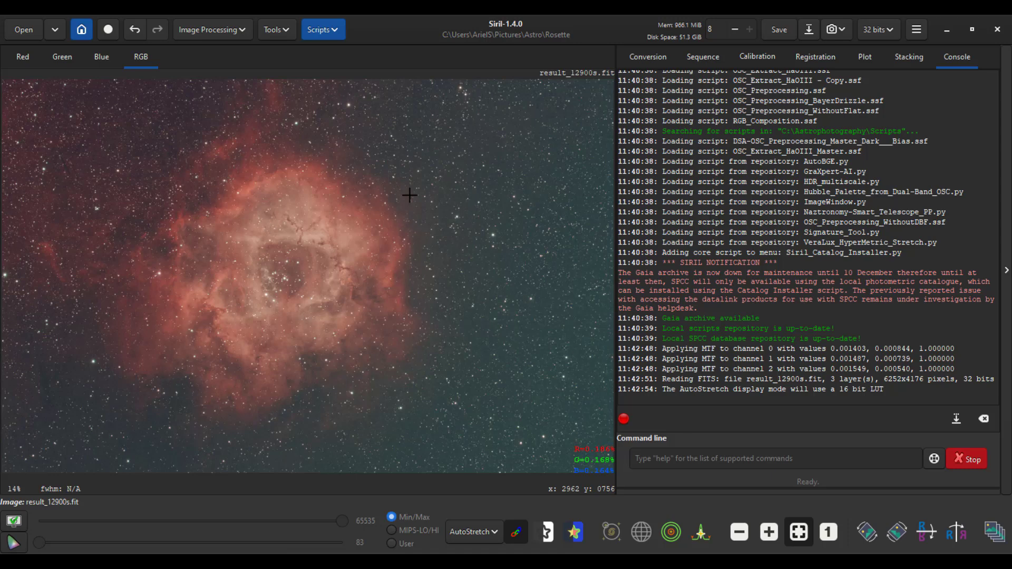
{"action": "left_click", "coordinate": [322, 30]}
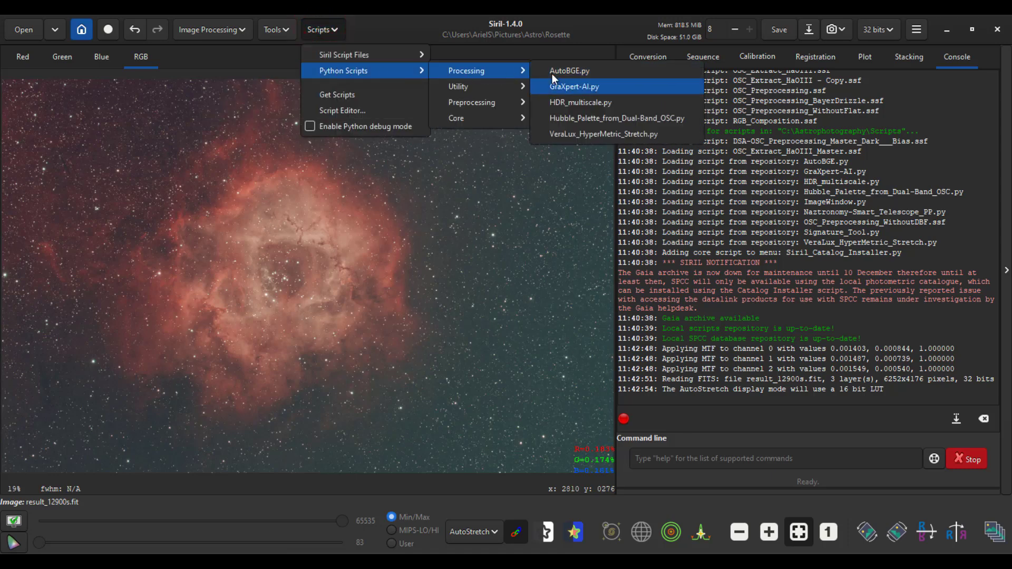
{"action": "mouse_move", "coordinate": [568, 71]}
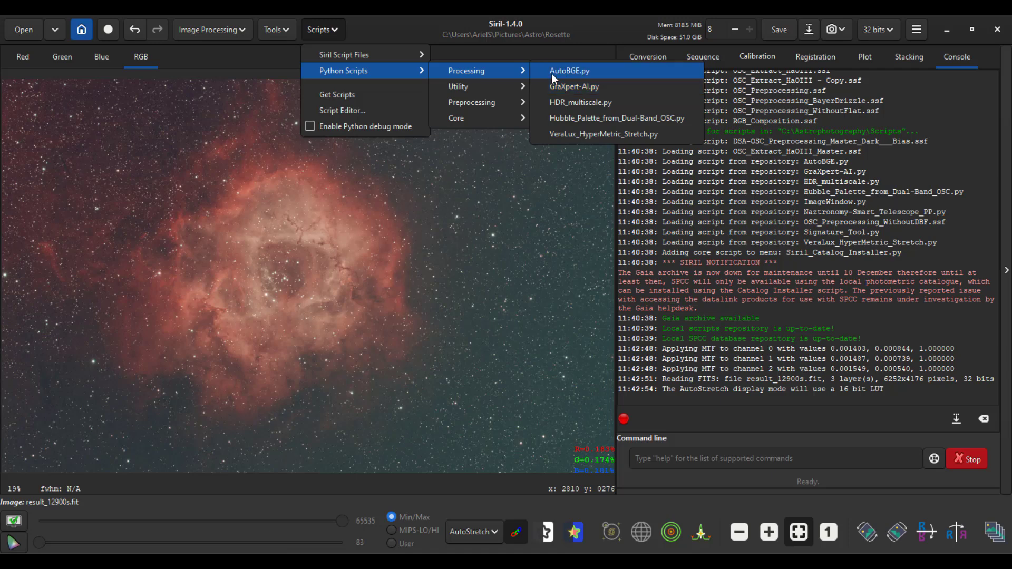
Run GraXpert-AI background extraction with smoothing 0.50, then close its window when done
{"action": "left_click", "coordinate": [573, 86]}
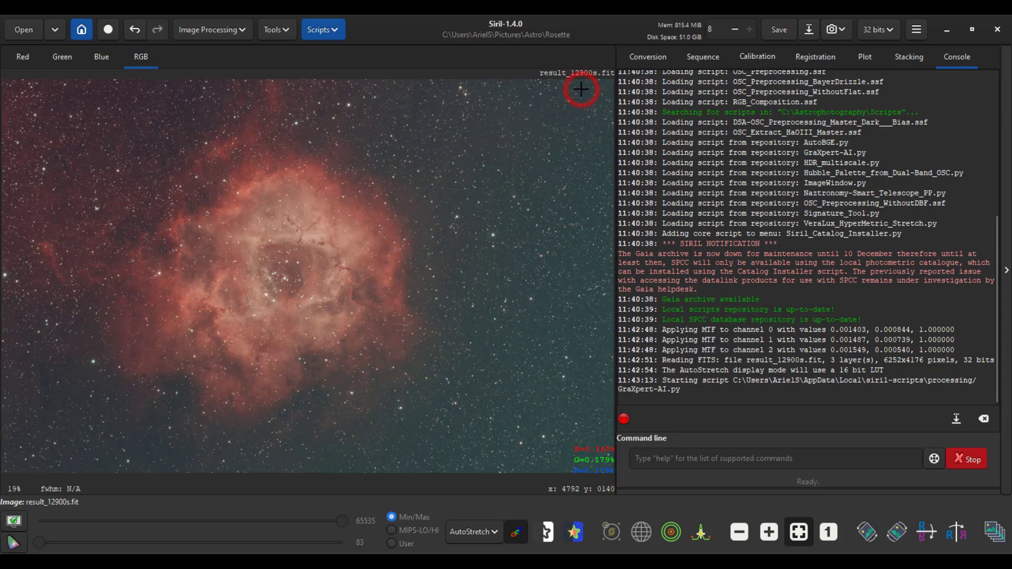
{"action": "mouse_move", "coordinate": [569, 217]}
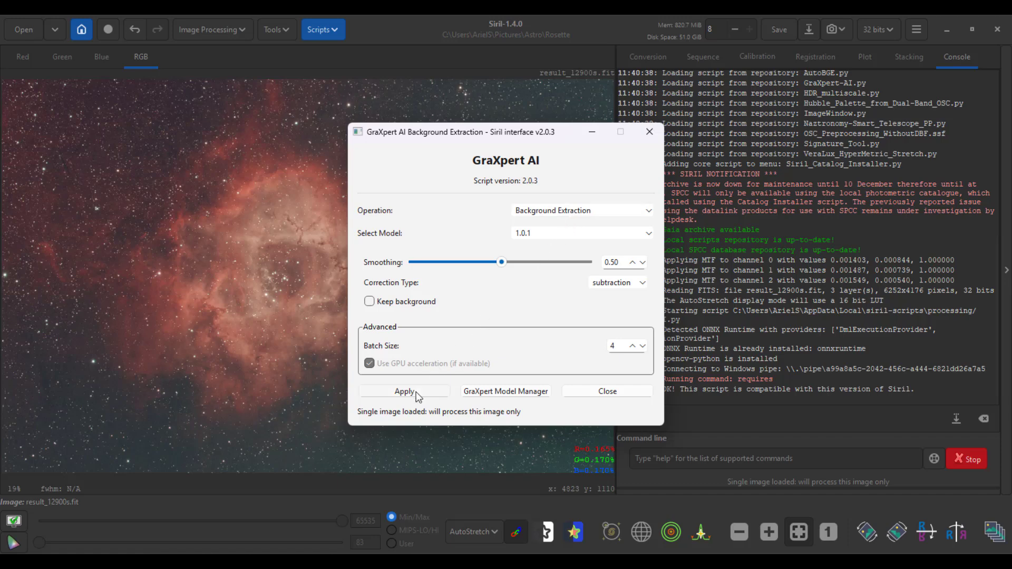
{"action": "left_click", "coordinate": [403, 391]}
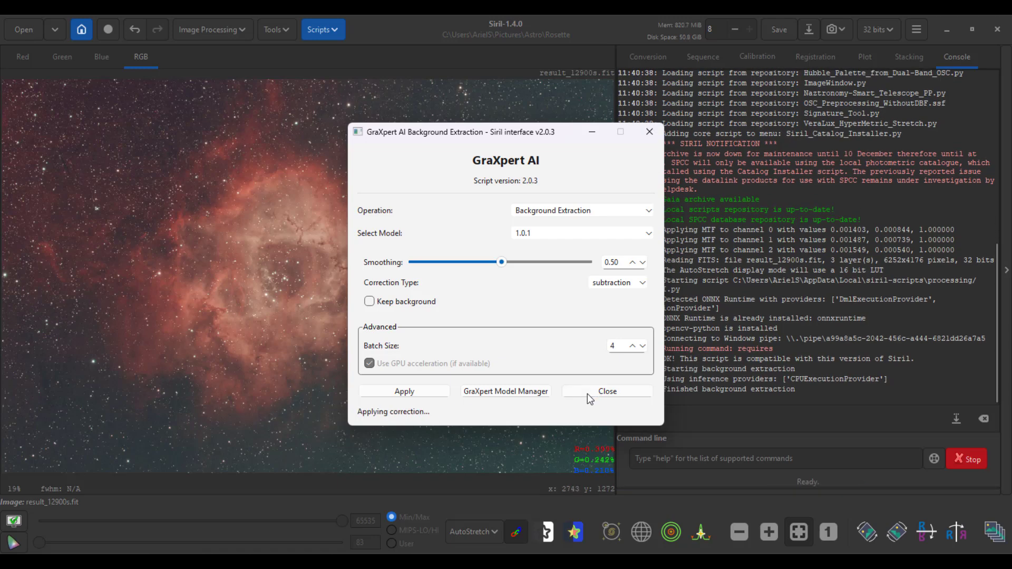
{"action": "left_click", "coordinate": [607, 391]}
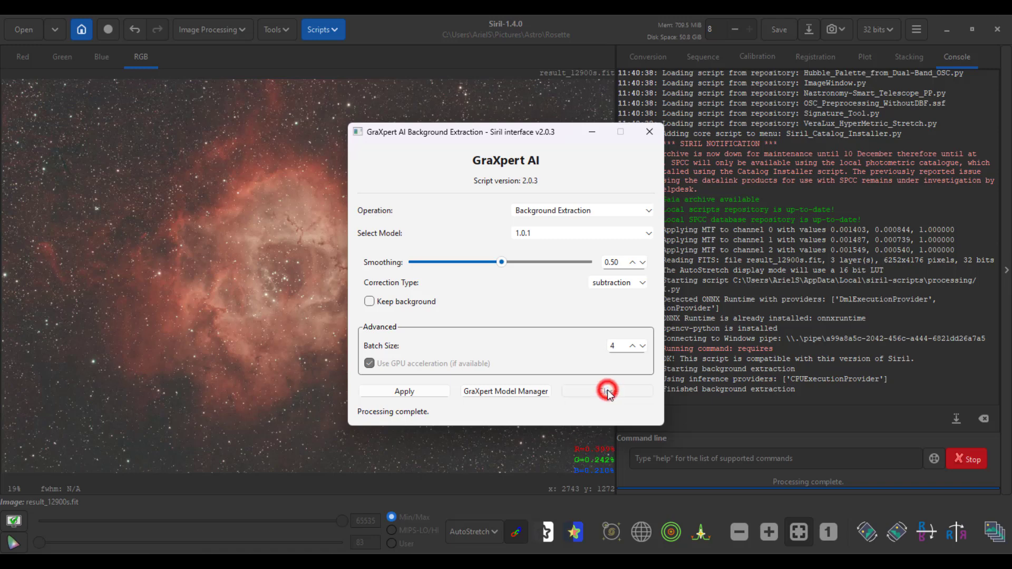
{"action": "left_click", "coordinate": [607, 391]}
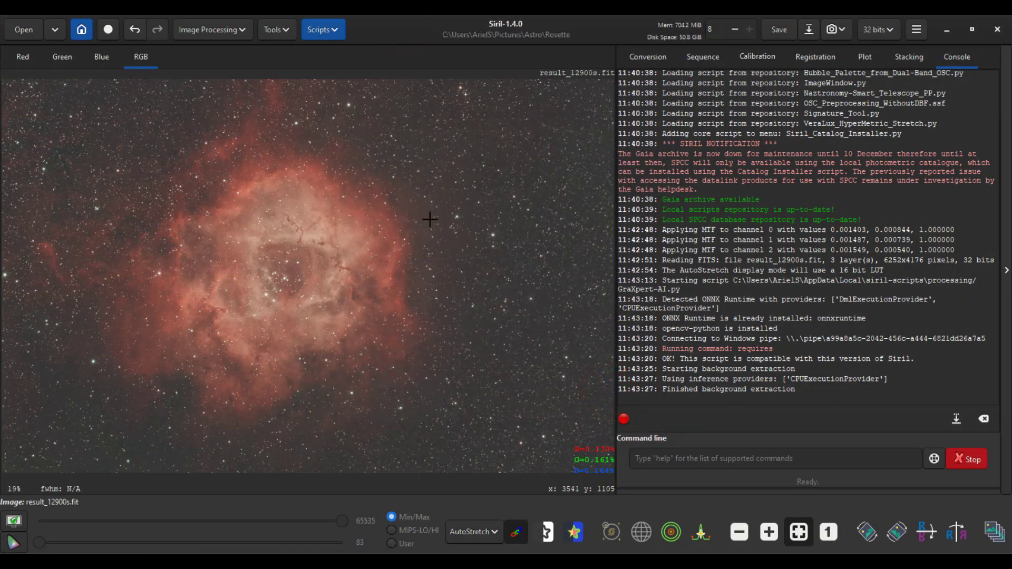
{"action": "mouse_move", "coordinate": [276, 30]}
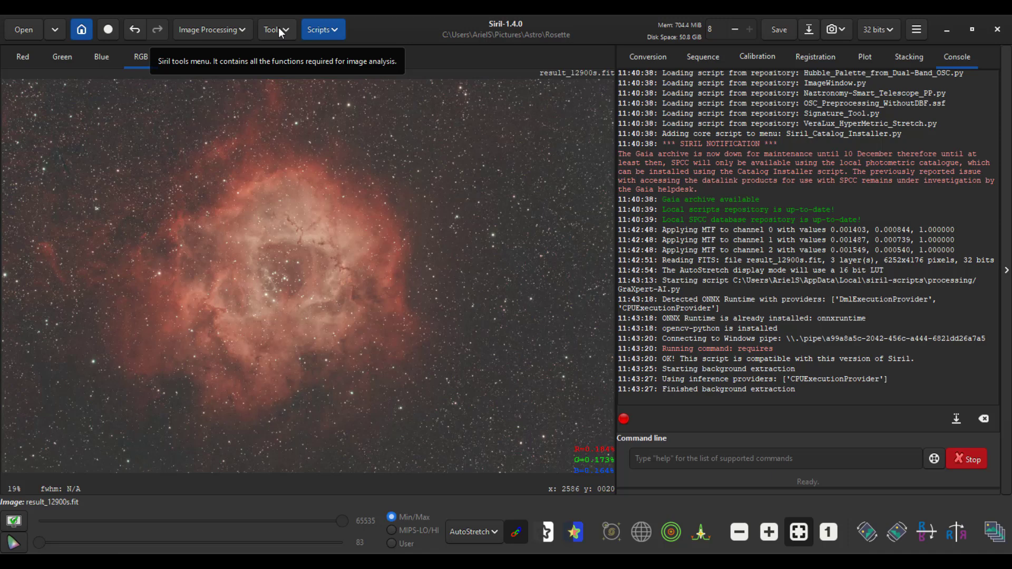
Plate-solve the image with the local Gaia DR3 catalogue, centre near RA 06h31m25s, Dec +04°57′
{"action": "left_click", "coordinate": [272, 30]}
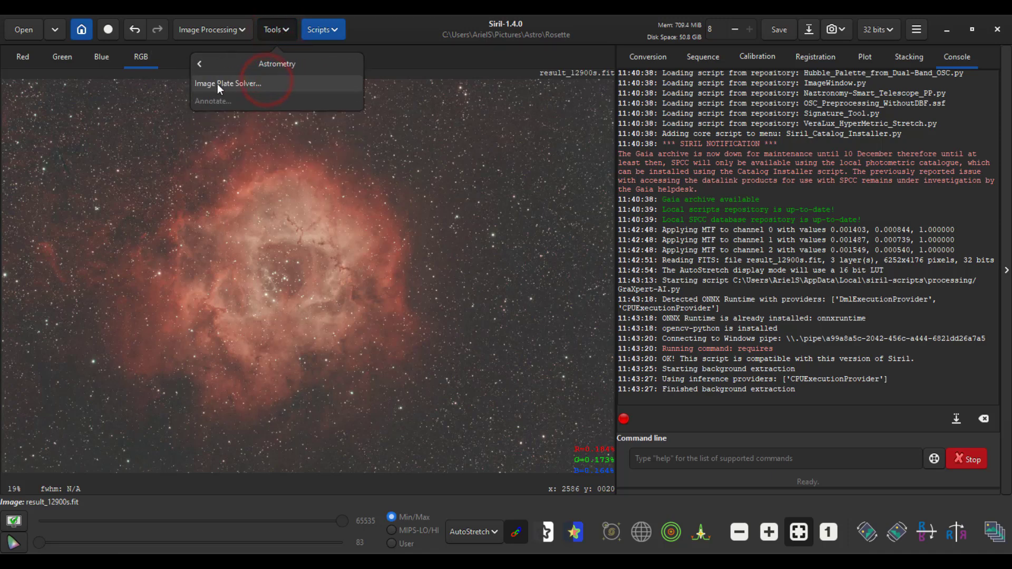
{"action": "left_click", "coordinate": [227, 82]}
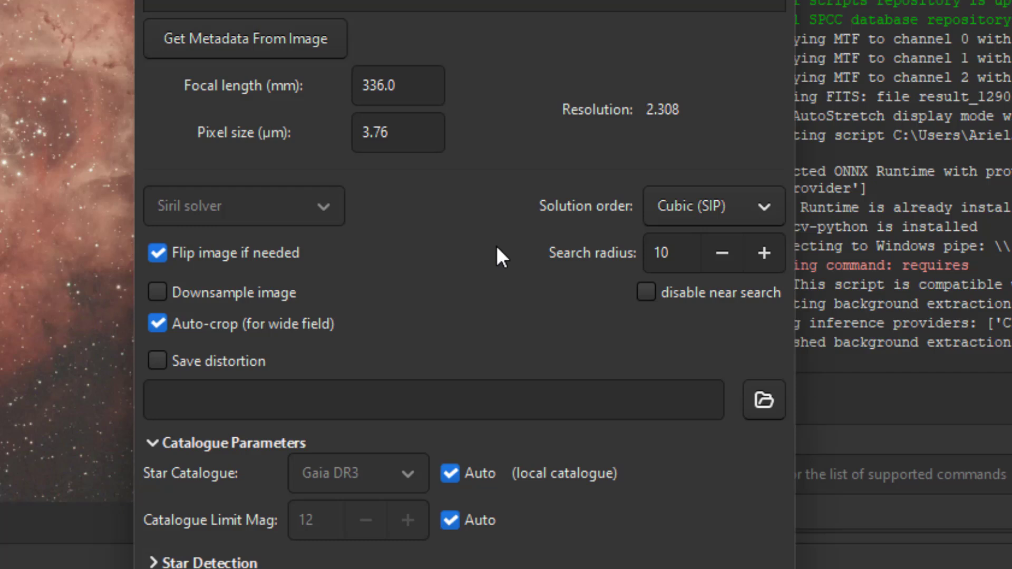
{"action": "mouse_move", "coordinate": [187, 481]}
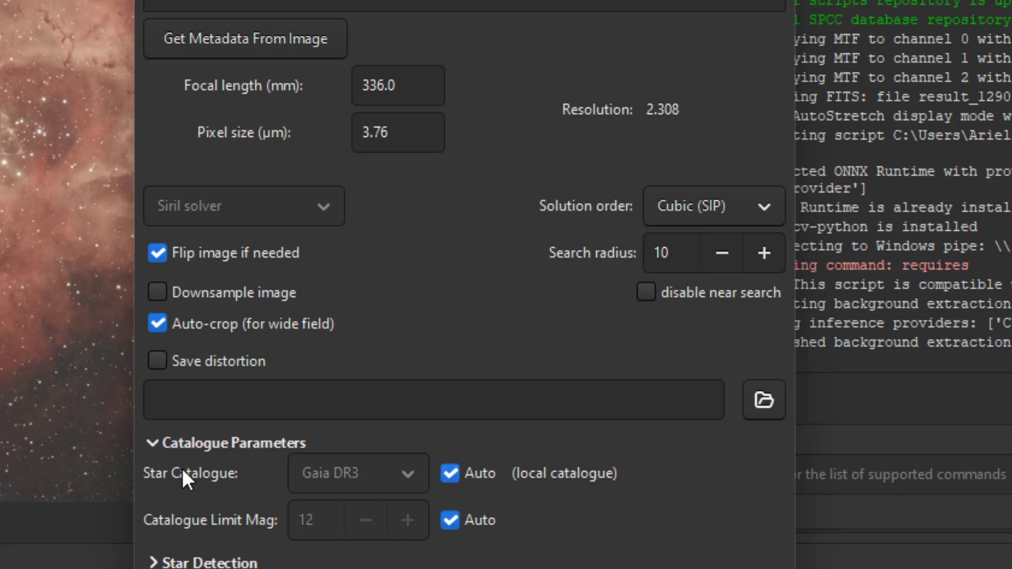
{"action": "mouse_move", "coordinate": [522, 493]}
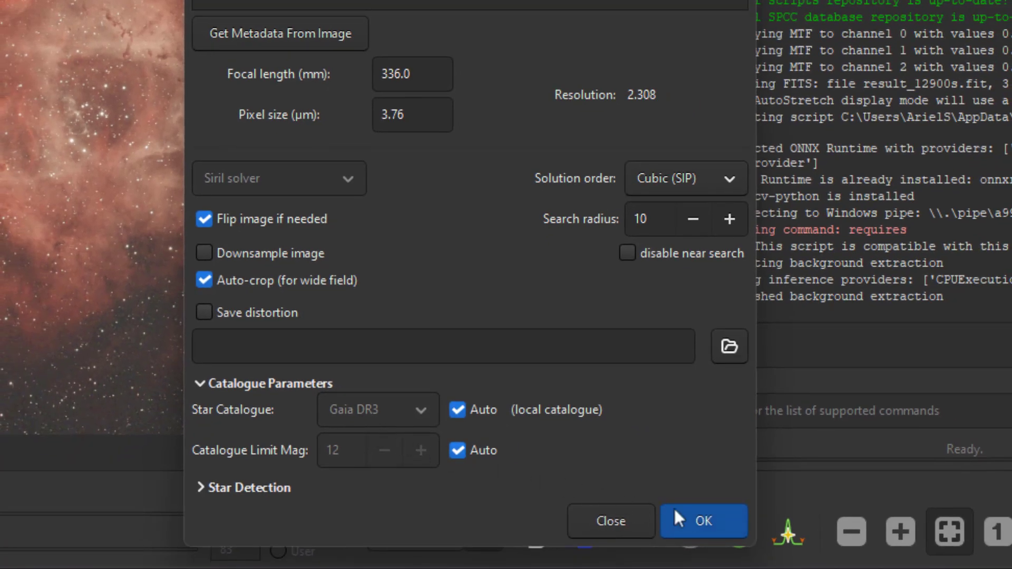
{"action": "left_click", "coordinate": [702, 521]}
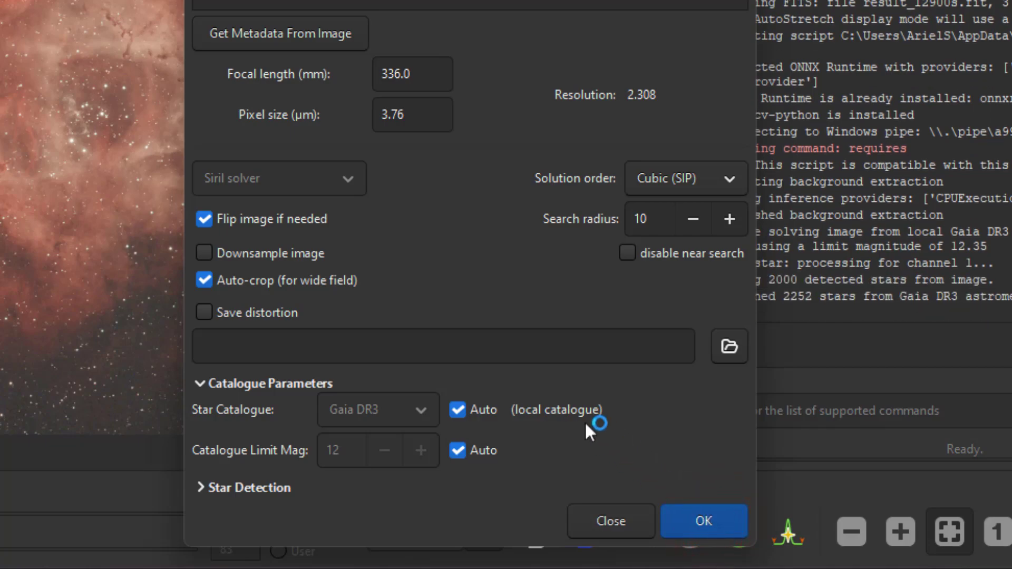
{"action": "left_click", "coordinate": [703, 521]}
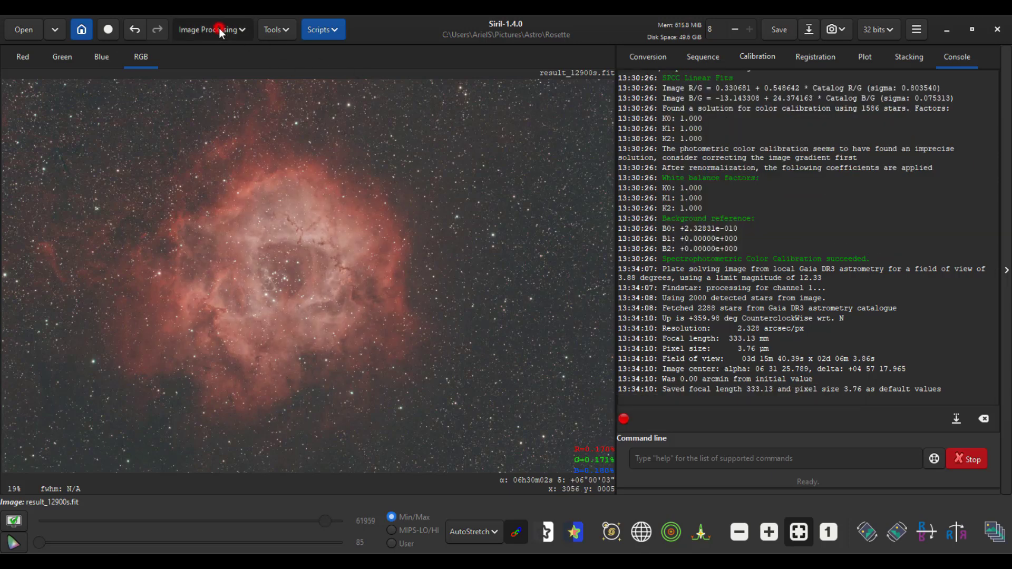
Bring up Spectrophotometric Color Calibration from Image Processing > Color Calibration
{"action": "left_click", "coordinate": [208, 30]}
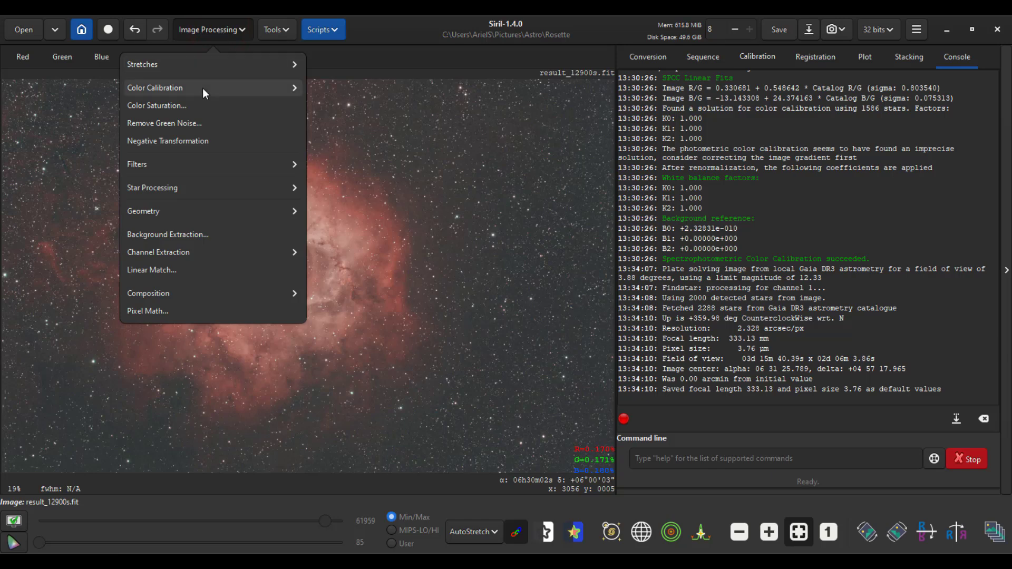
{"action": "left_click", "coordinate": [155, 87]}
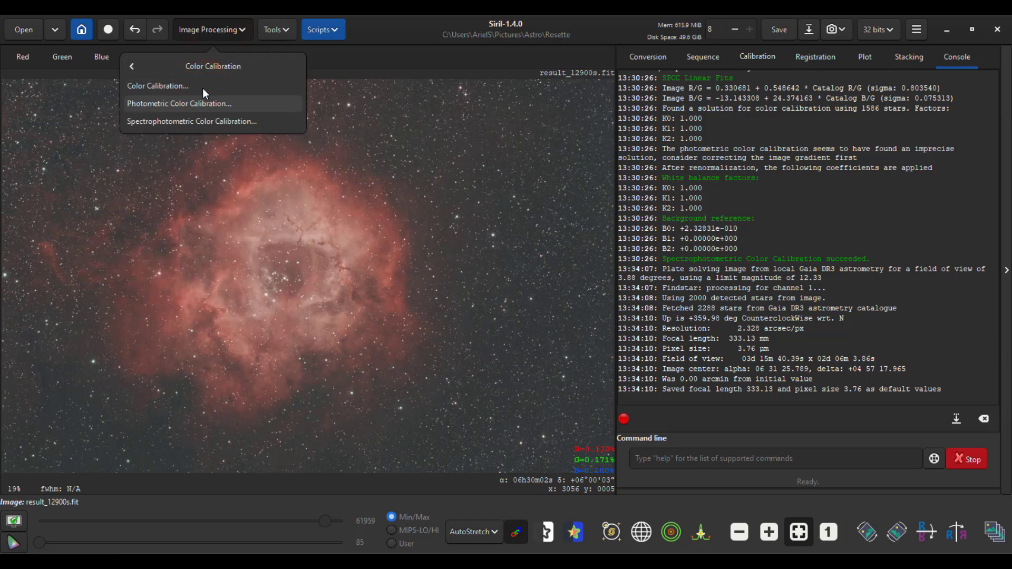
{"action": "mouse_move", "coordinate": [216, 125]}
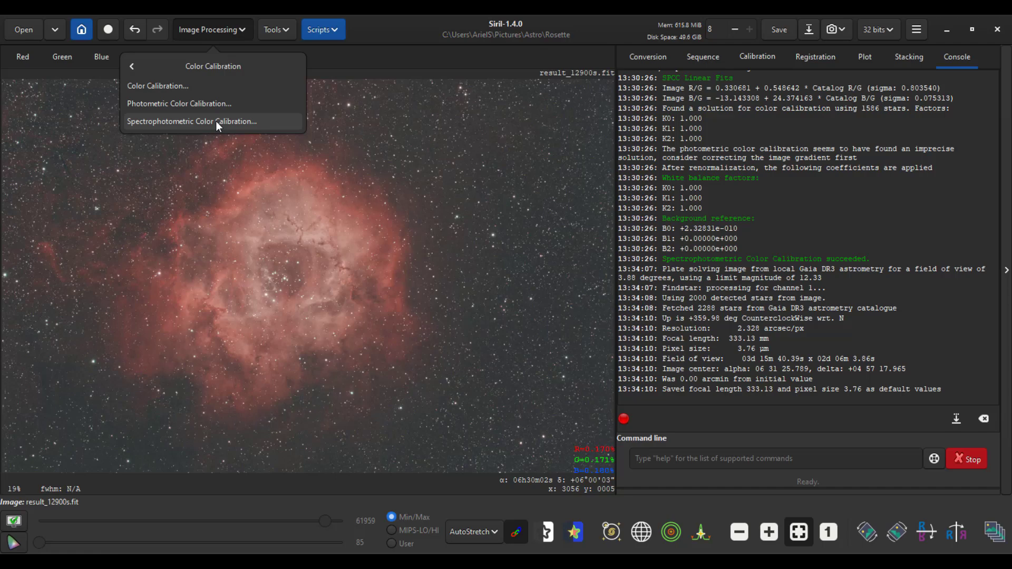
{"action": "left_click", "coordinate": [191, 121]}
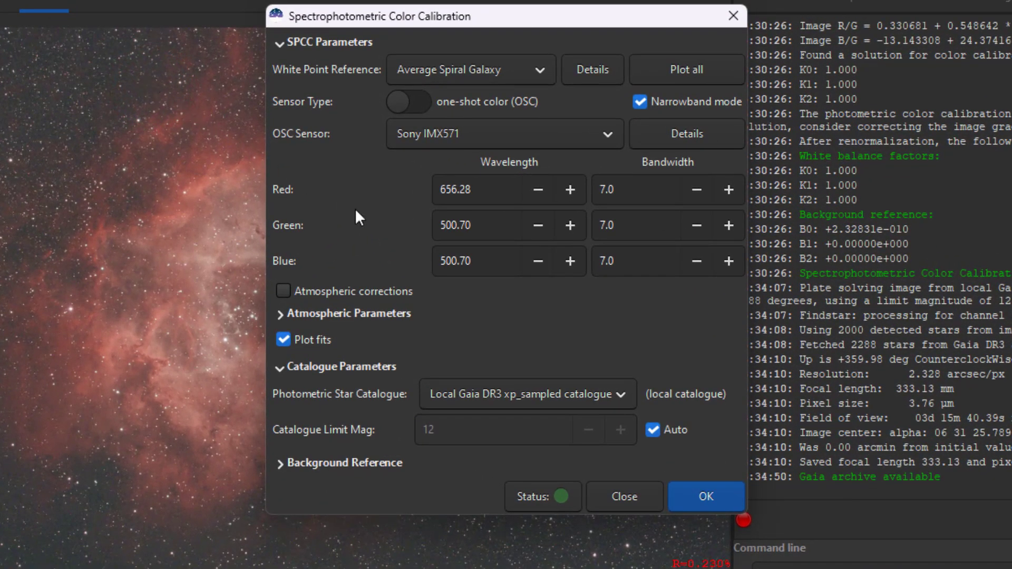
{"action": "mouse_move", "coordinate": [365, 357]}
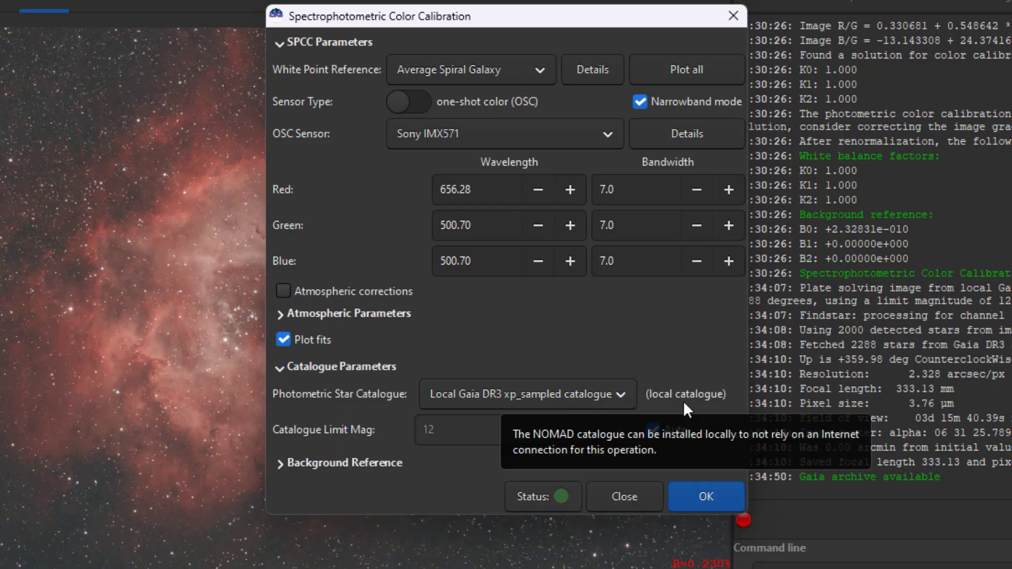
Try the online Gaia DR3 archive, then settle on the local Gaia DR3 xp_sampled catalogue
{"action": "left_click", "coordinate": [527, 393]}
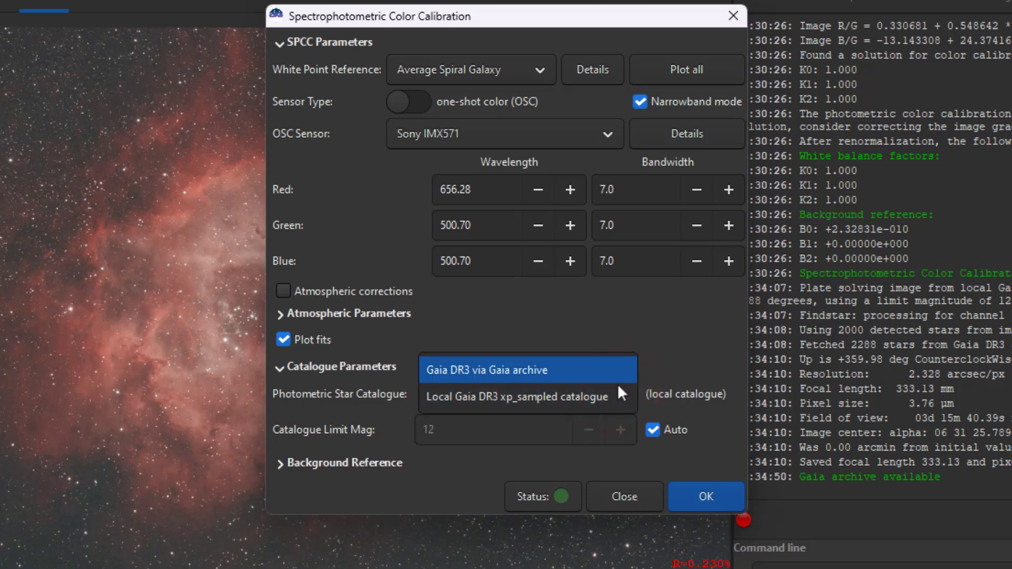
{"action": "left_click", "coordinate": [488, 369]}
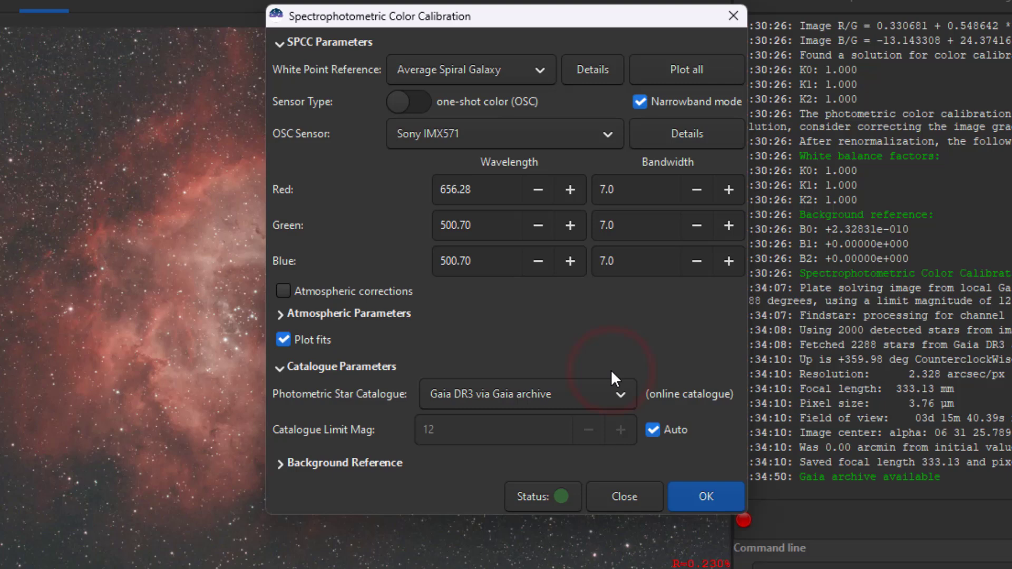
{"action": "left_click", "coordinate": [618, 393]}
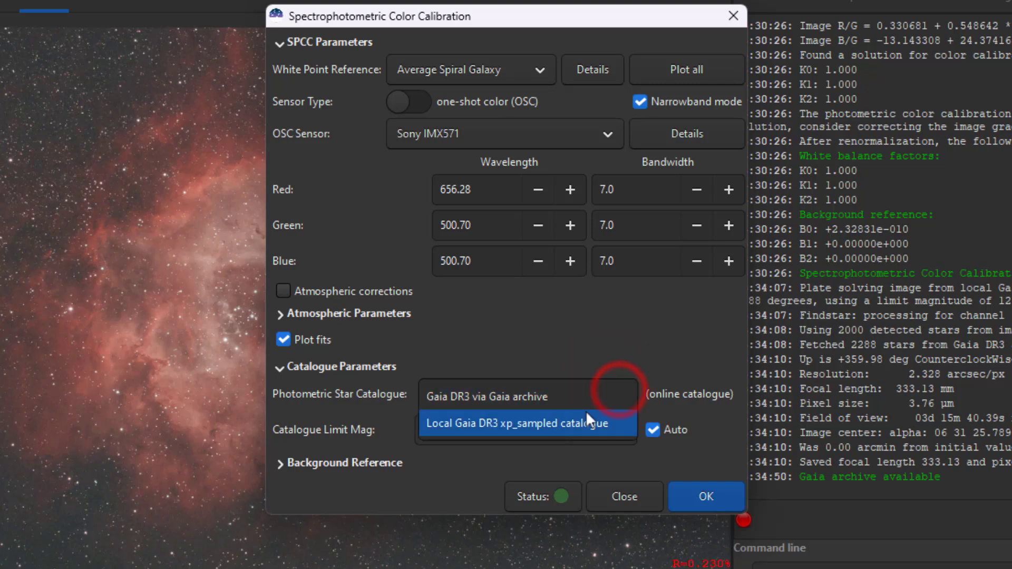
{"action": "left_click", "coordinate": [525, 424]}
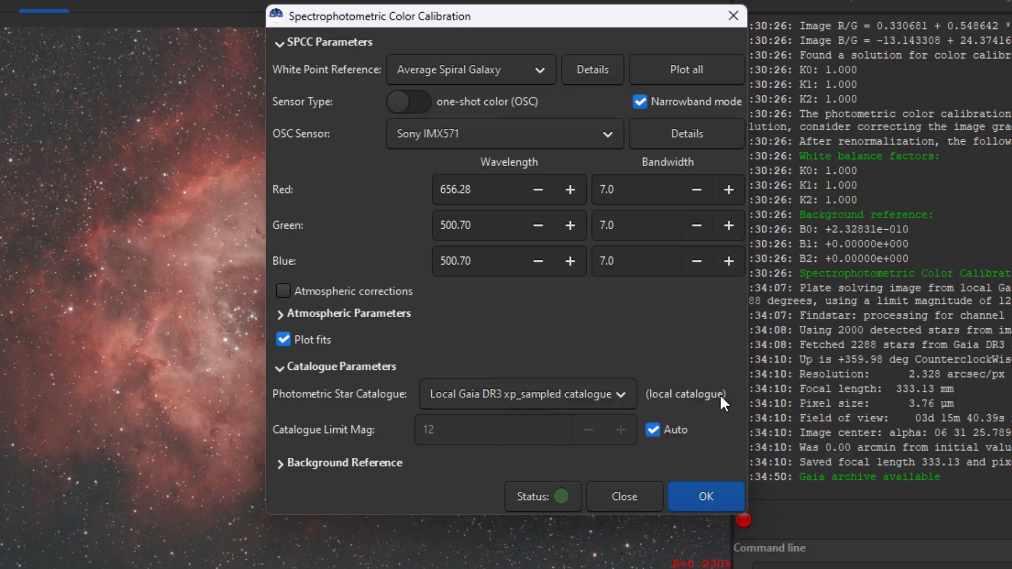
{"action": "mouse_move", "coordinate": [705, 471]}
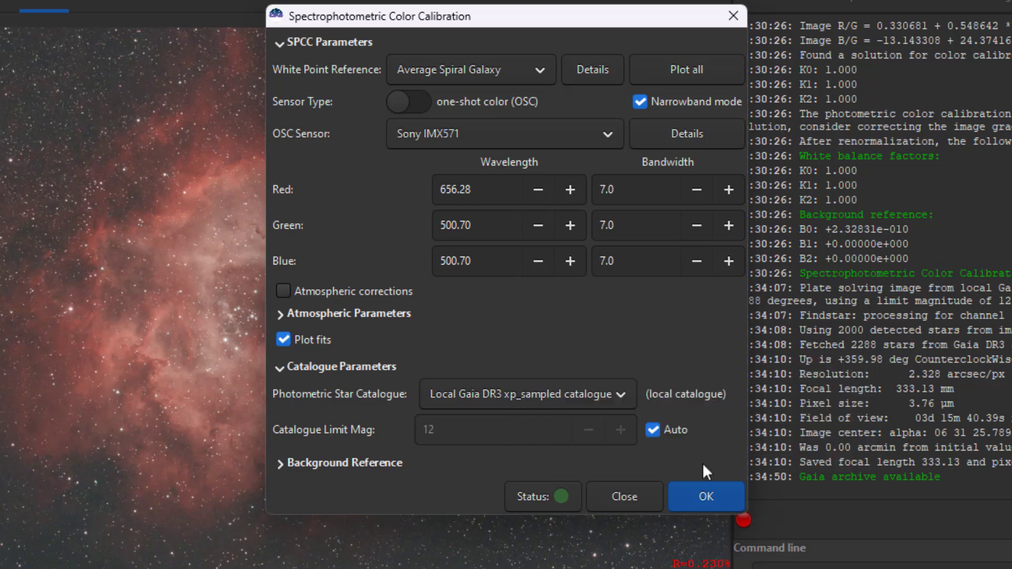
Run the SPCC calibration in narrowband mode and close the finished window
{"action": "left_click", "coordinate": [705, 496]}
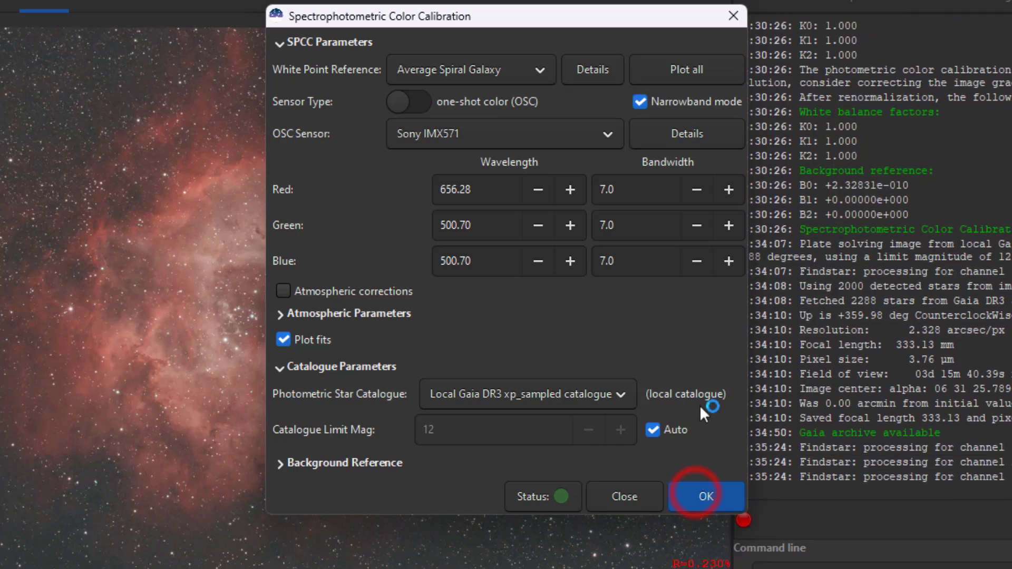
{"action": "left_click", "coordinate": [705, 496]}
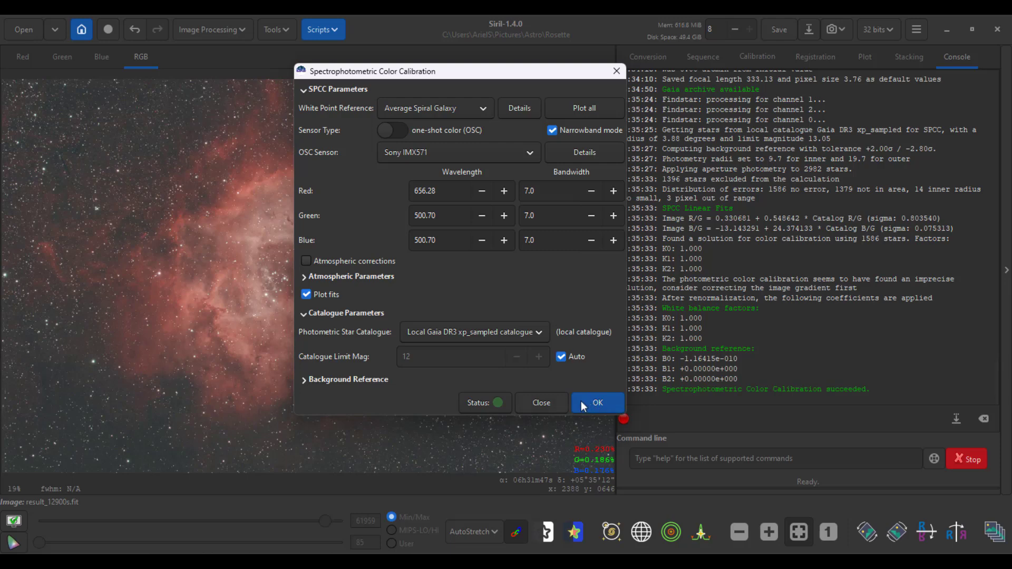
{"action": "left_click", "coordinate": [596, 402]}
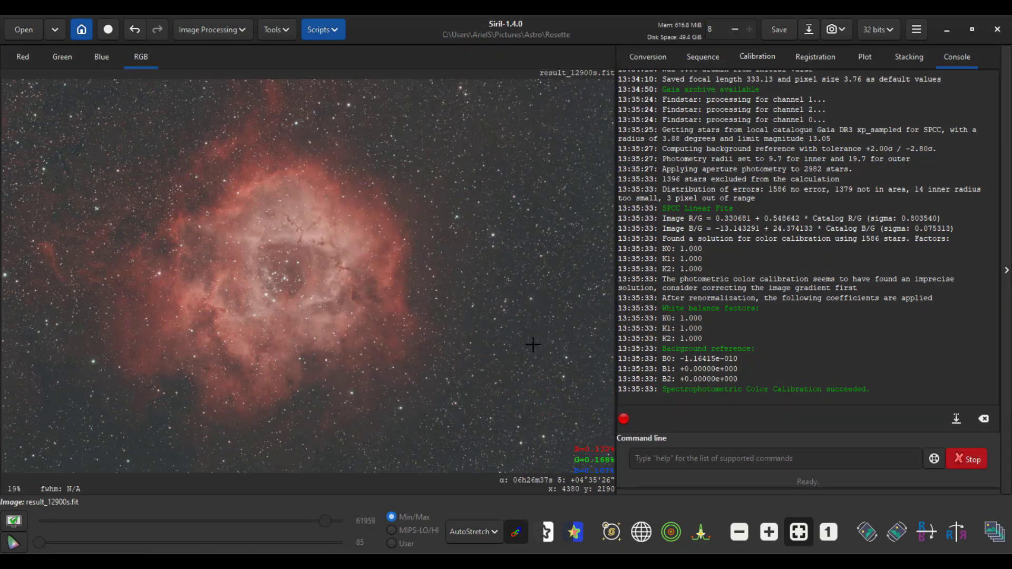